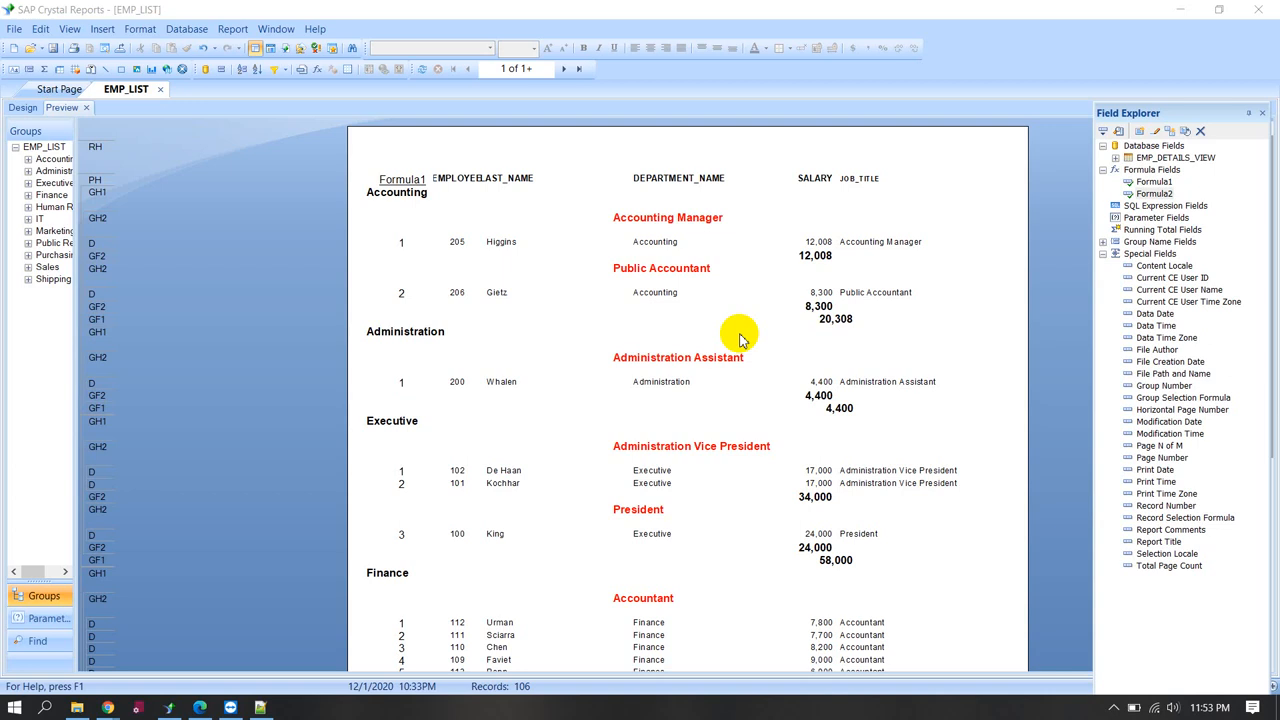
mouse_move(570, 292)
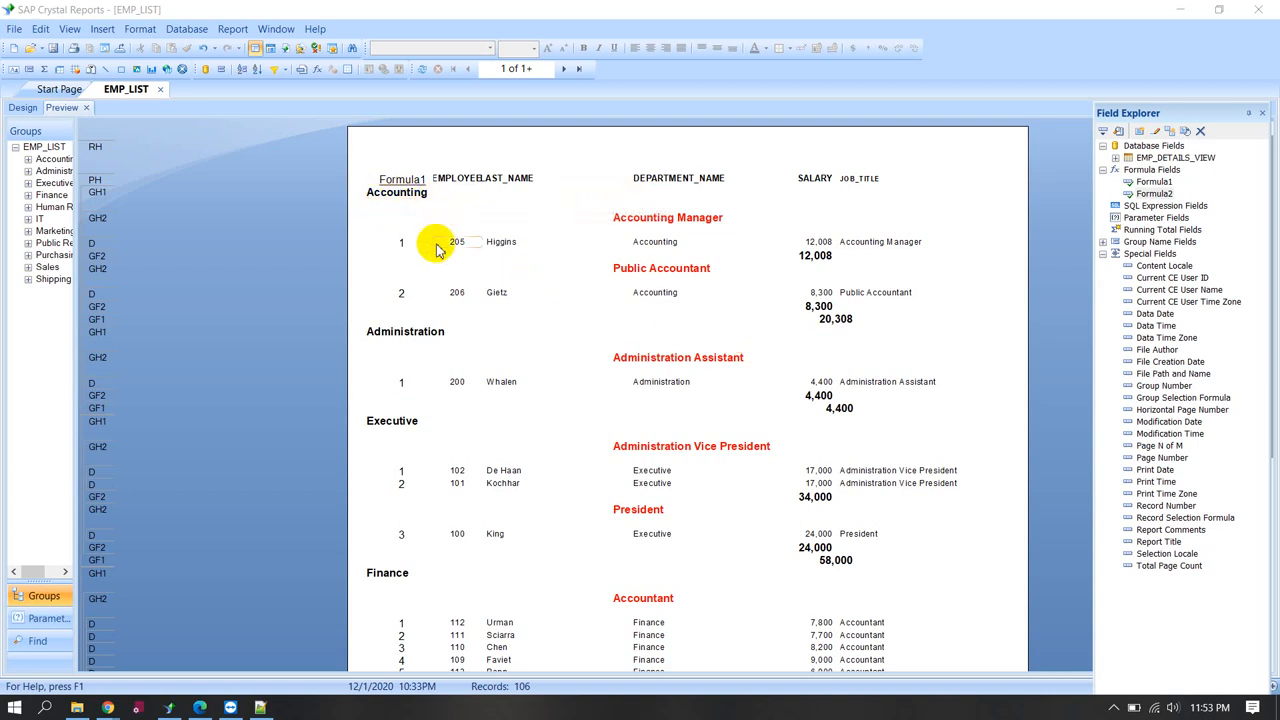
mouse_move(462, 246)
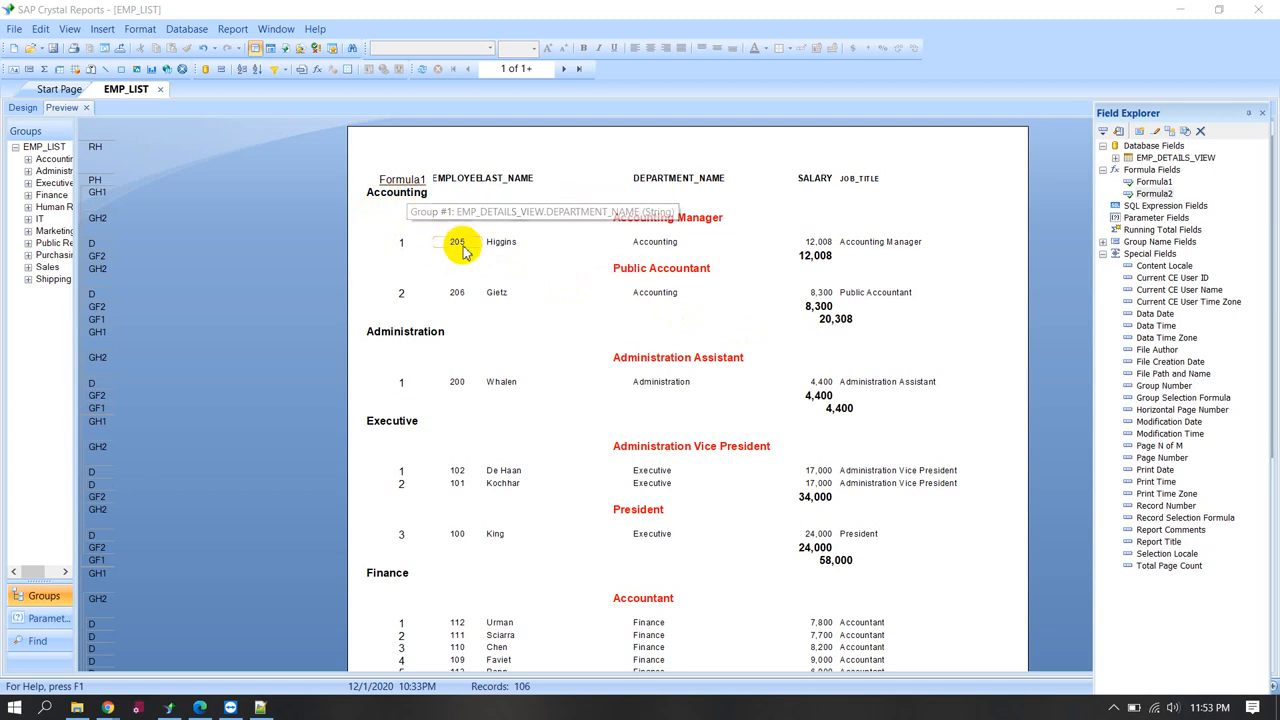
mouse_move(458, 292)
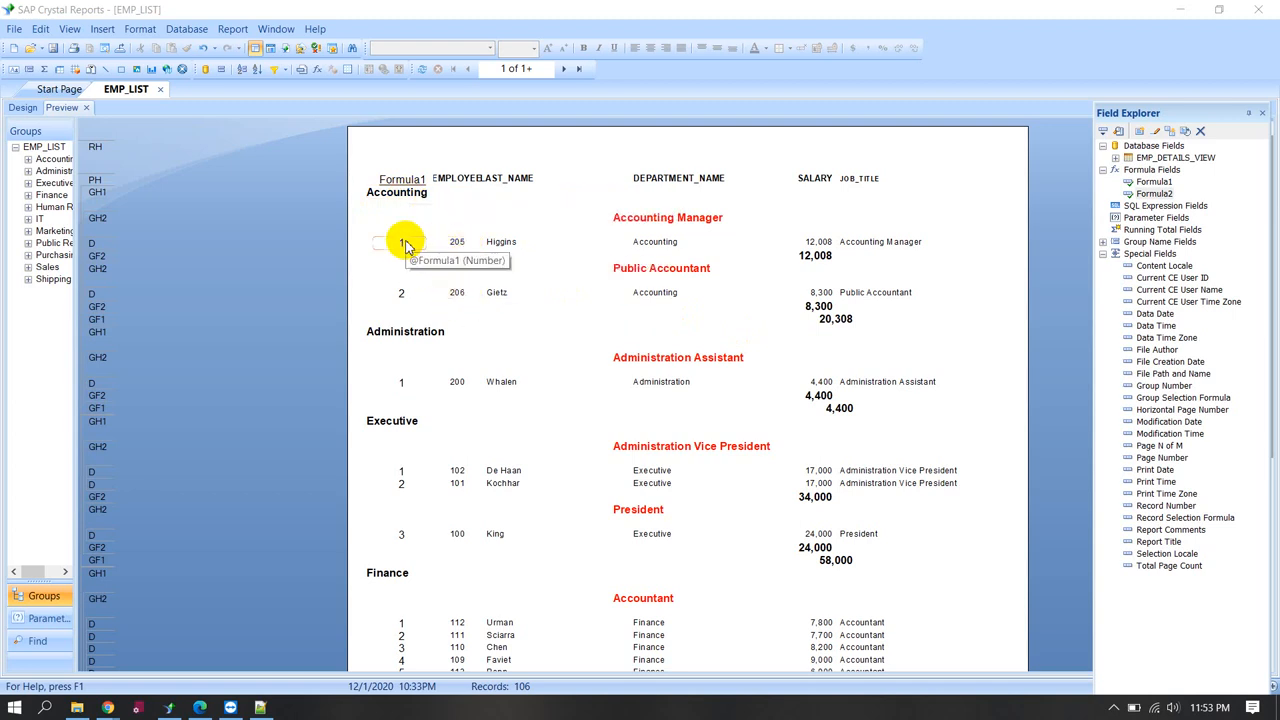
mouse_move(410, 332)
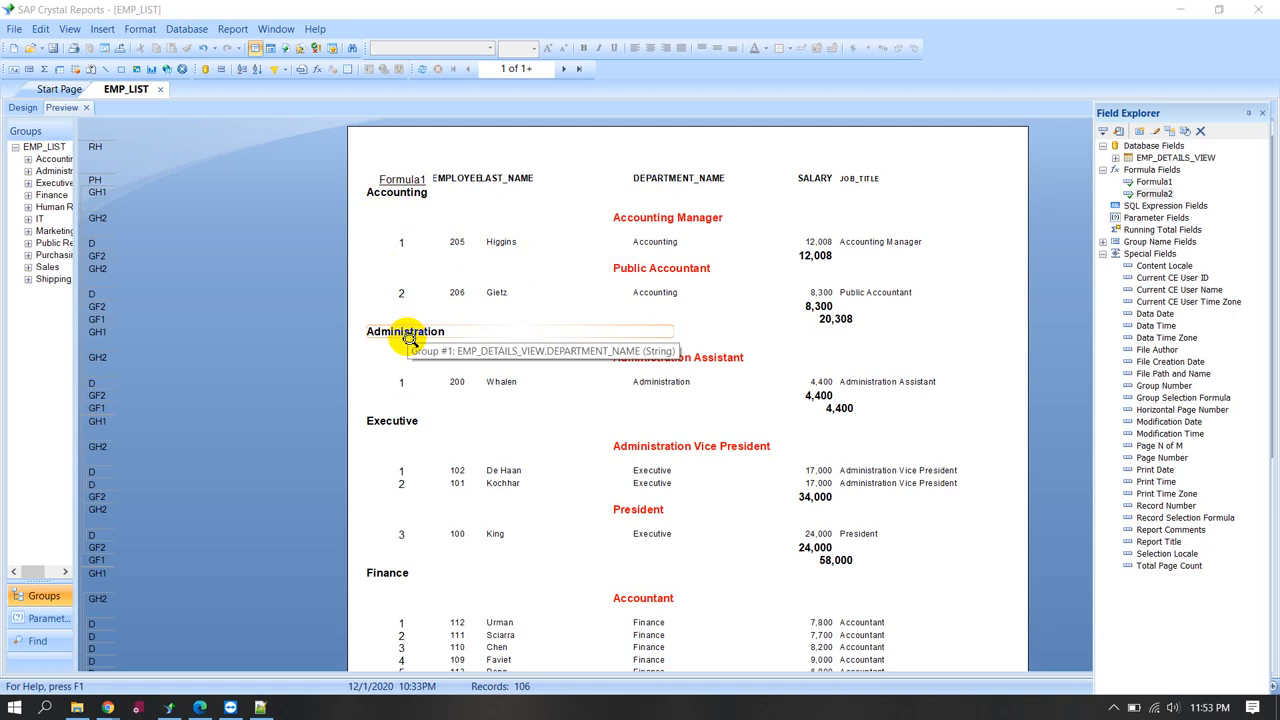
mouse_move(456, 380)
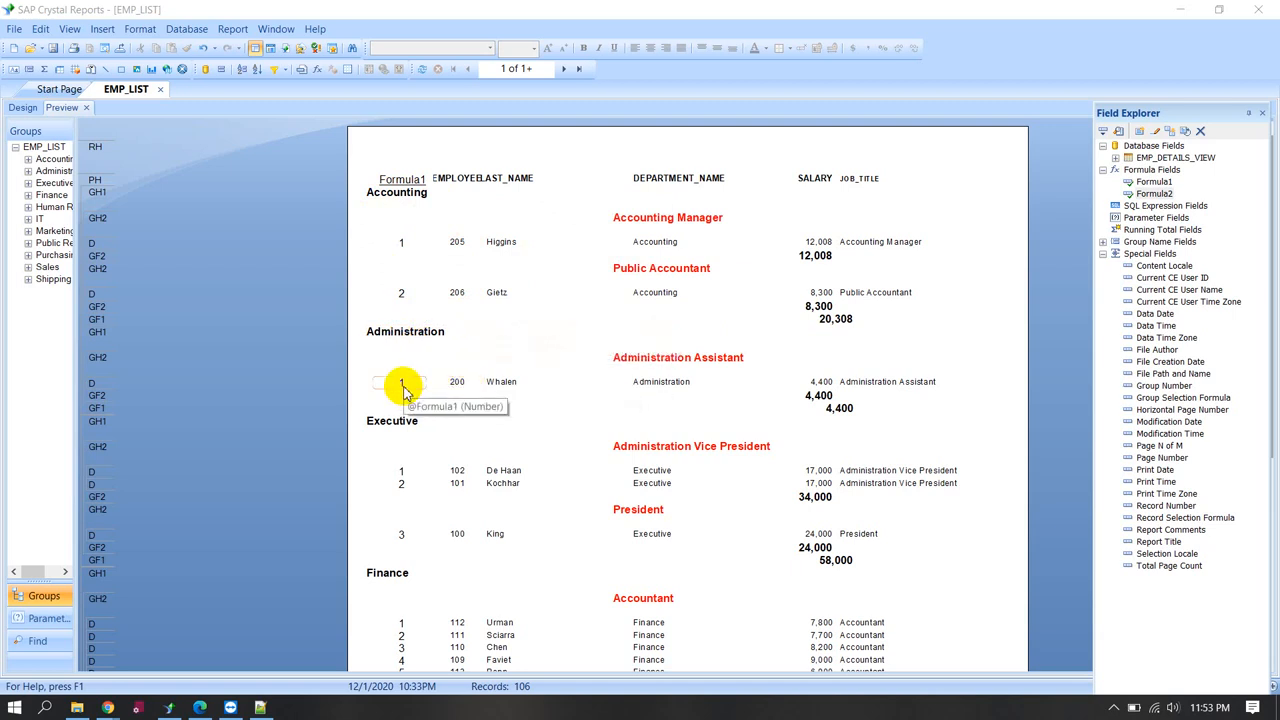
mouse_move(440, 476)
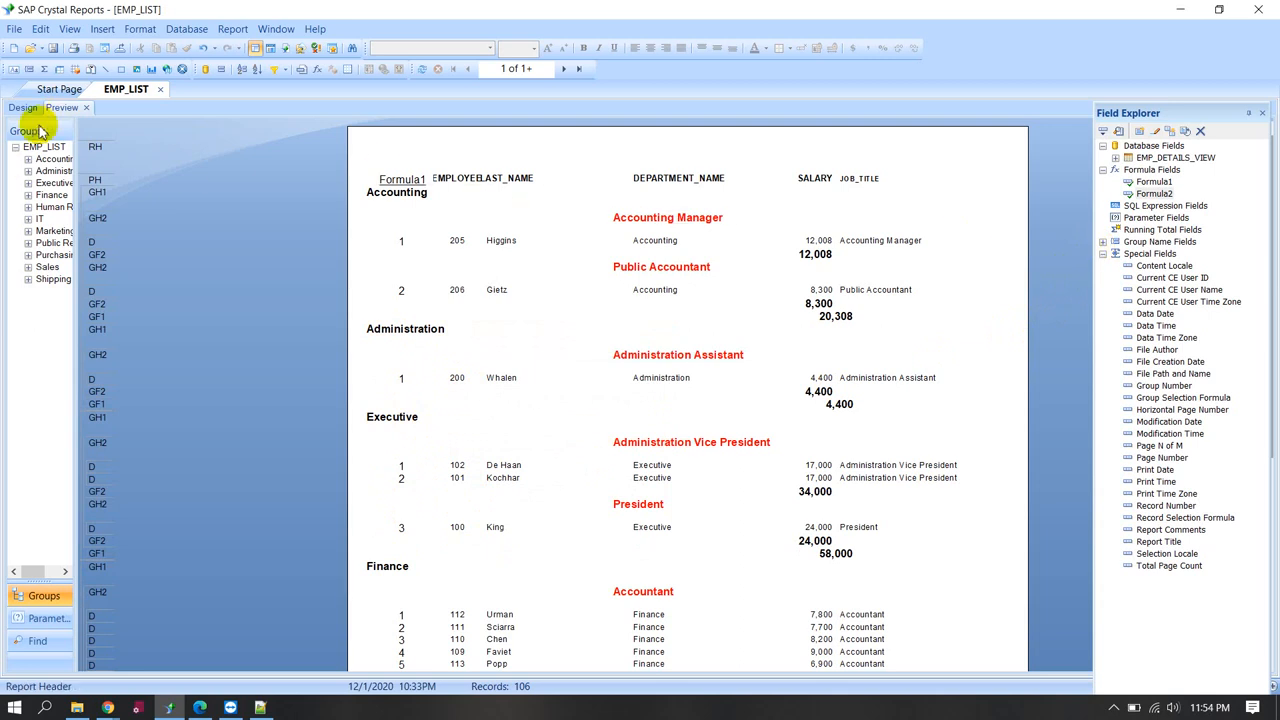
- In design view, delete the Formula1 and Formula2 formula fields, confirming each deletion
left_click(22, 108)
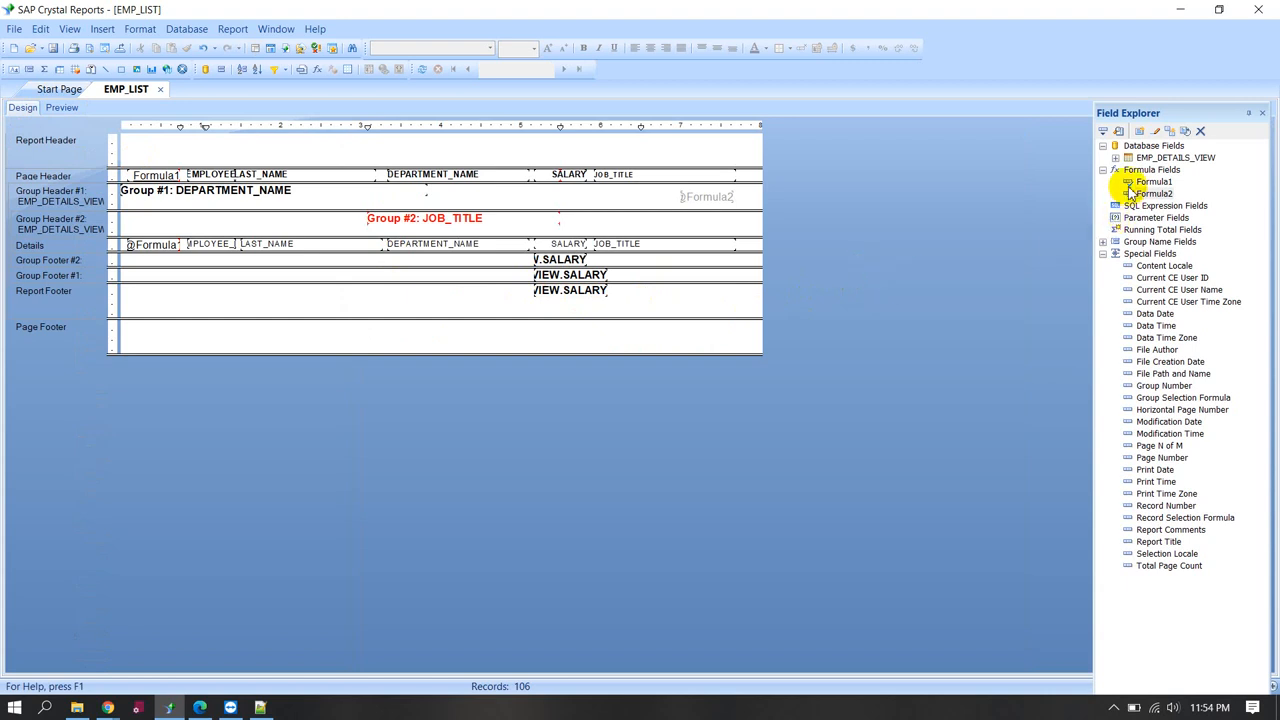
left_click(1152, 180)
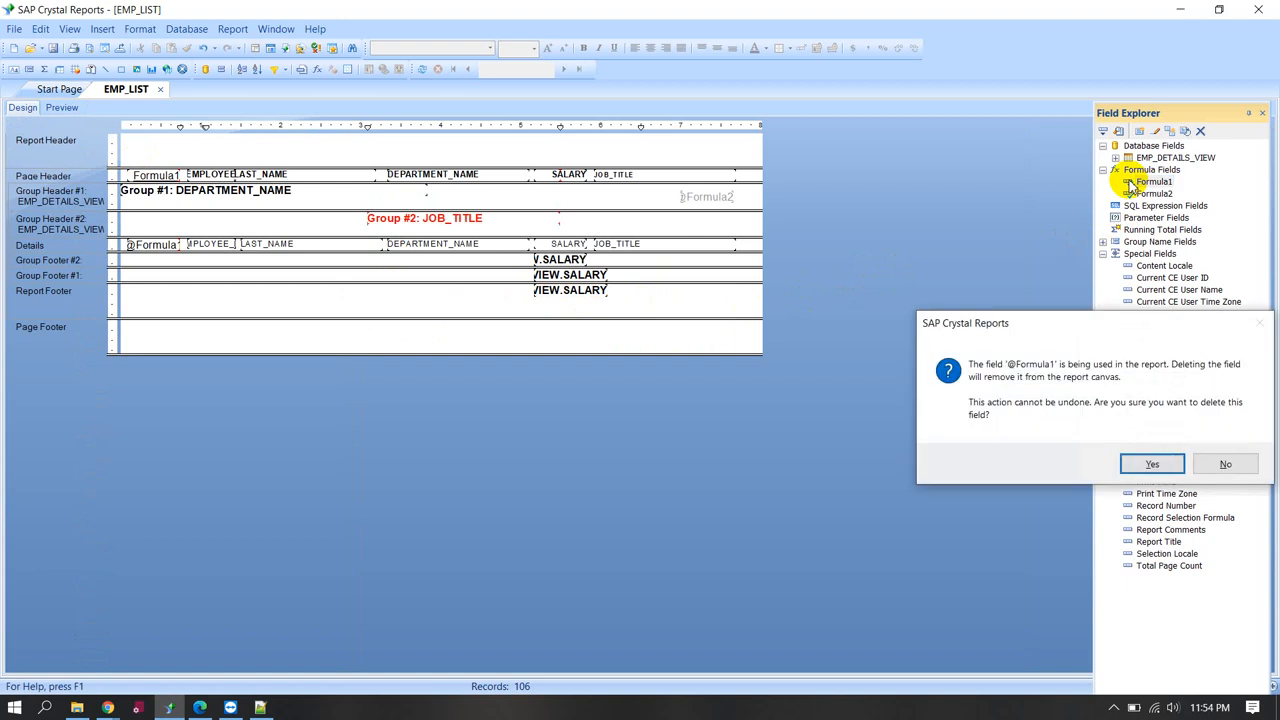
left_click(1152, 464)
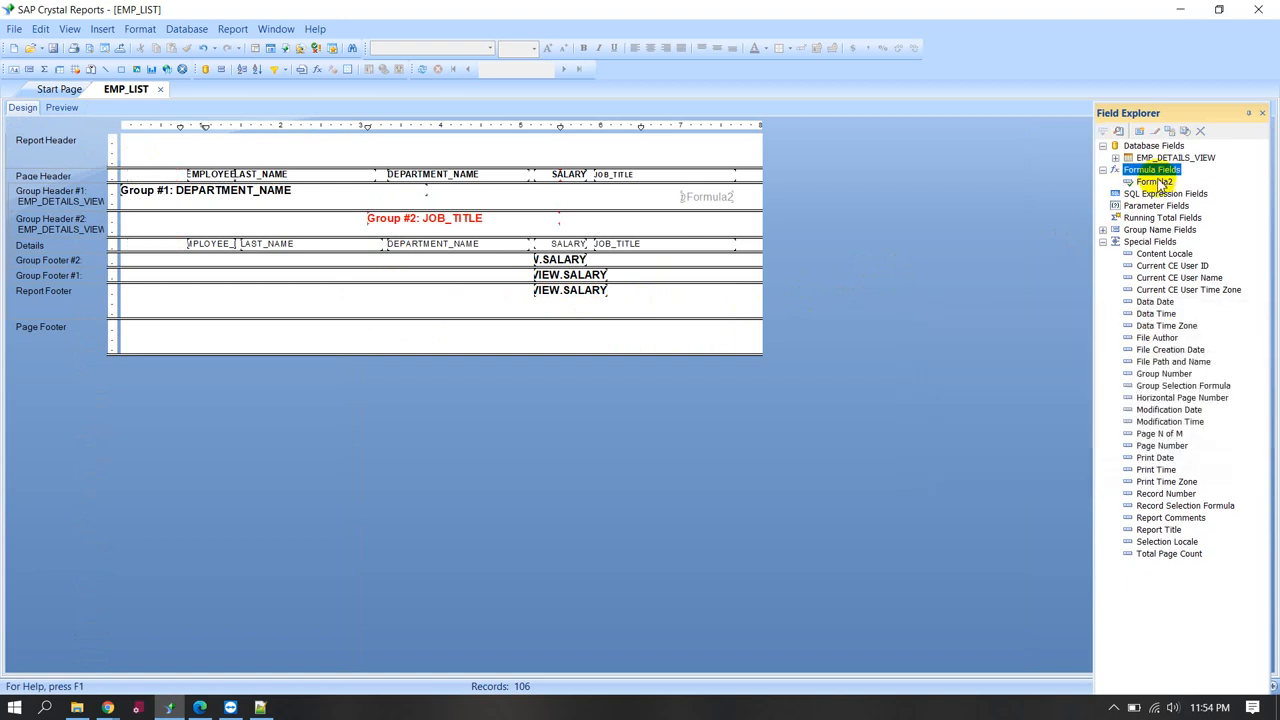
left_click(1156, 180)
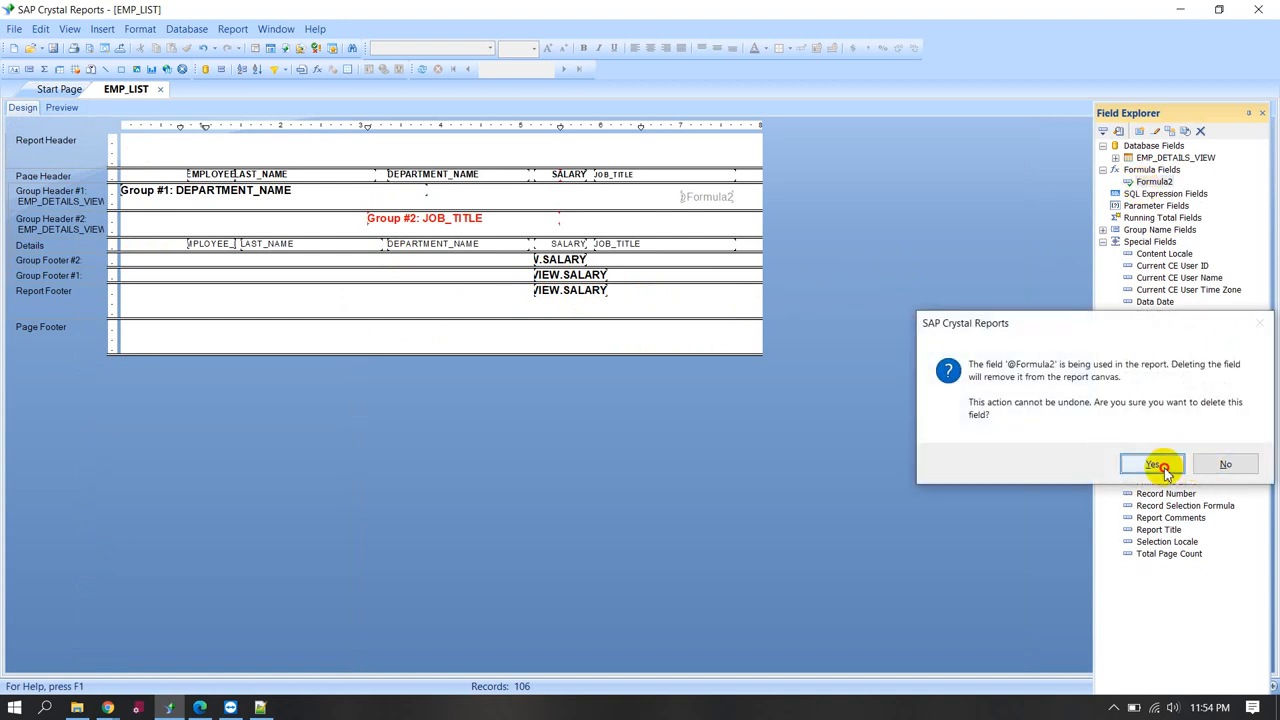
left_click(1152, 464)
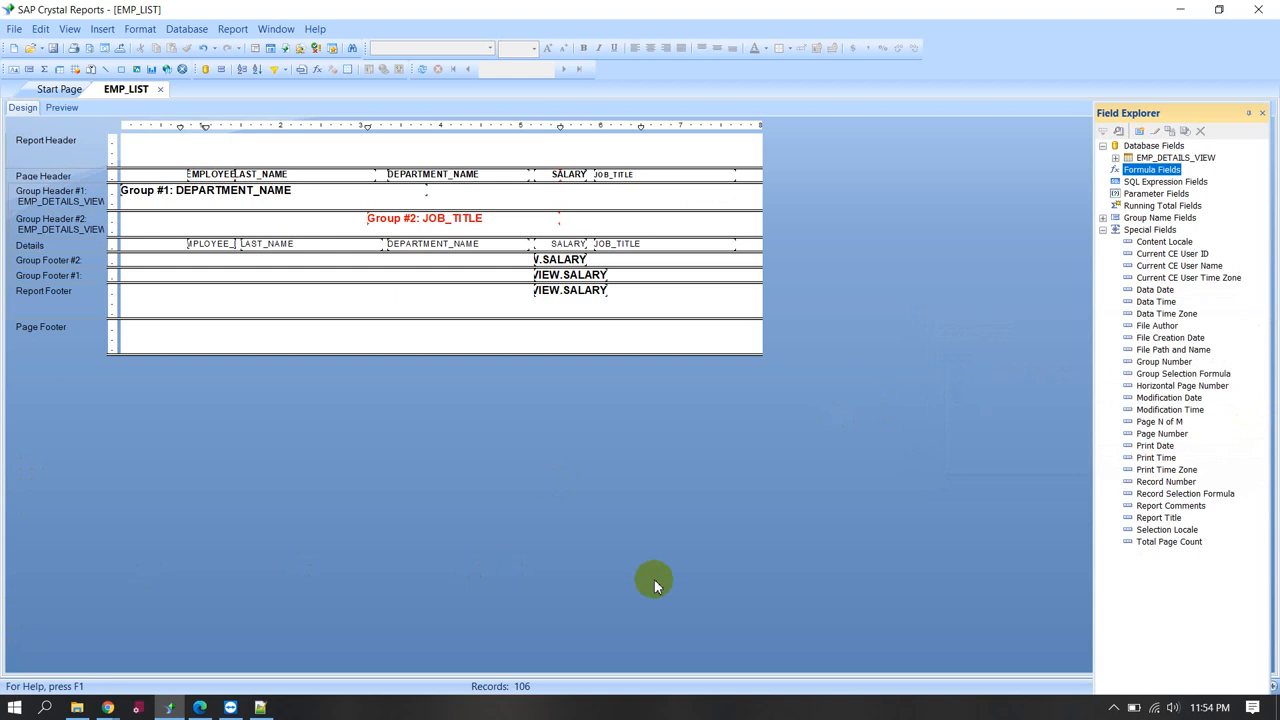
mouse_move(500, 552)
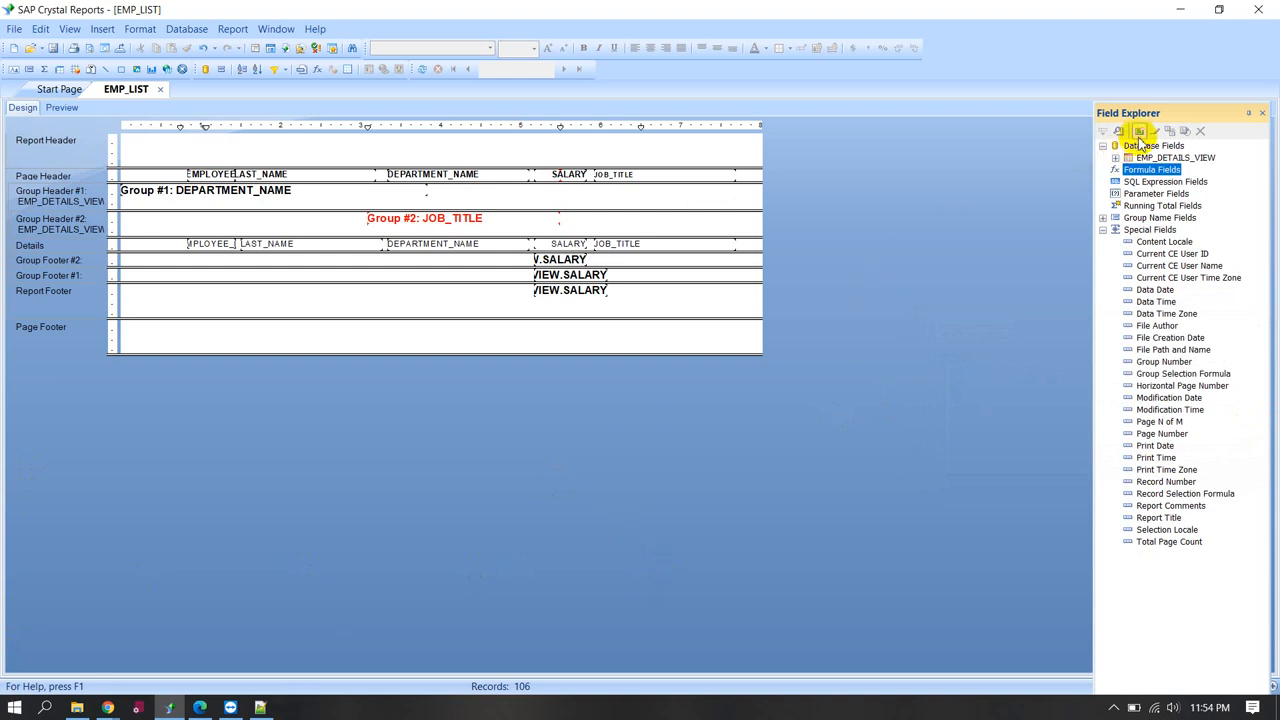
- Create a new formula field named SL1 from Field Explorer
left_click(1140, 132)
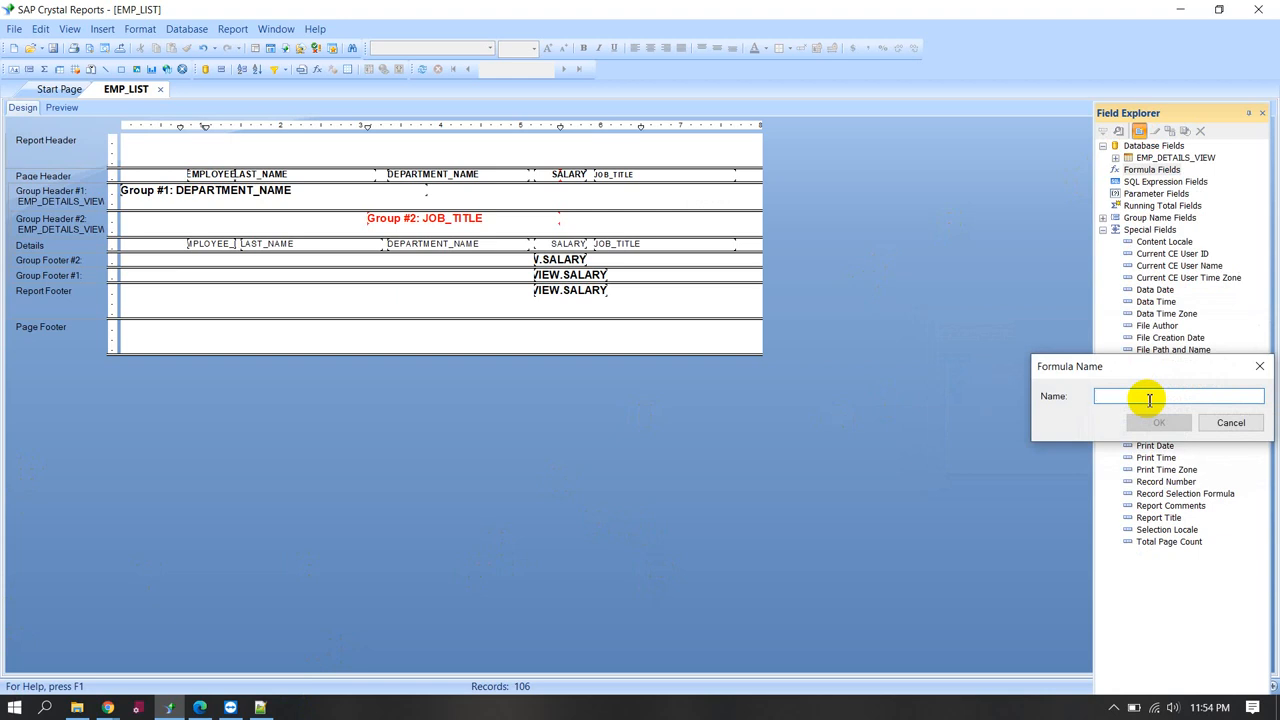
type("sr1")
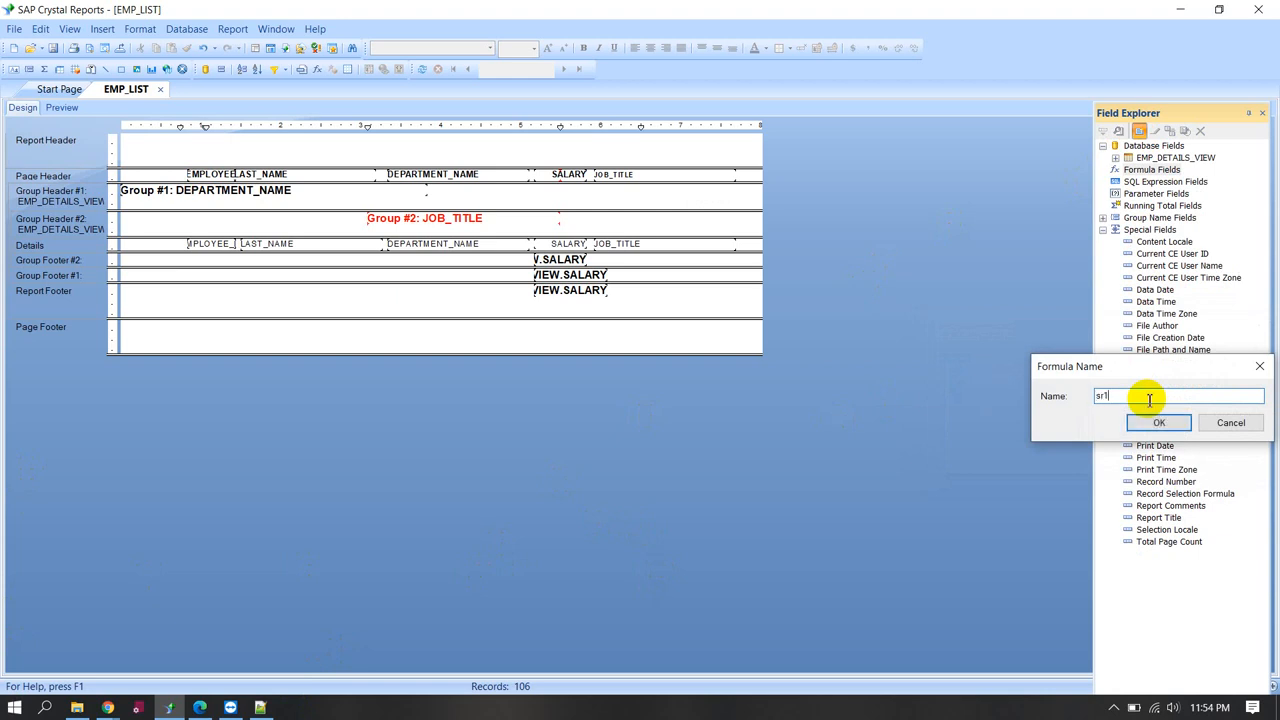
type("LS")
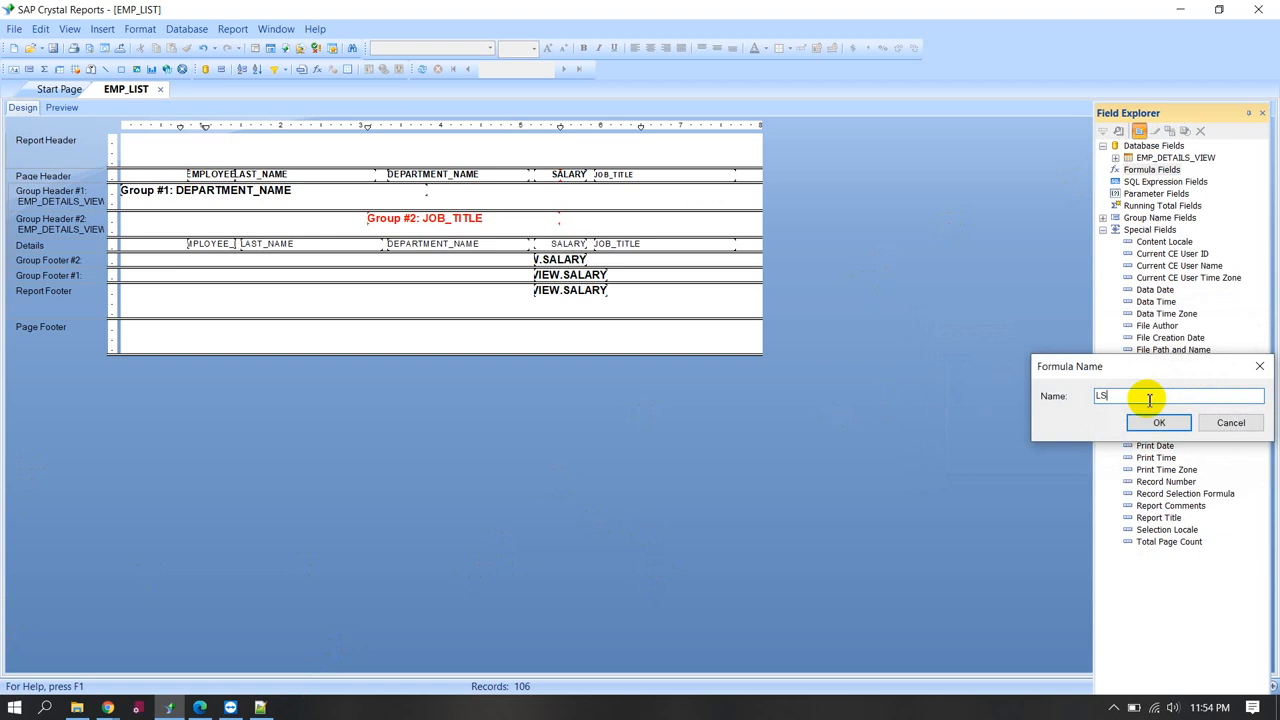
type("SL1")
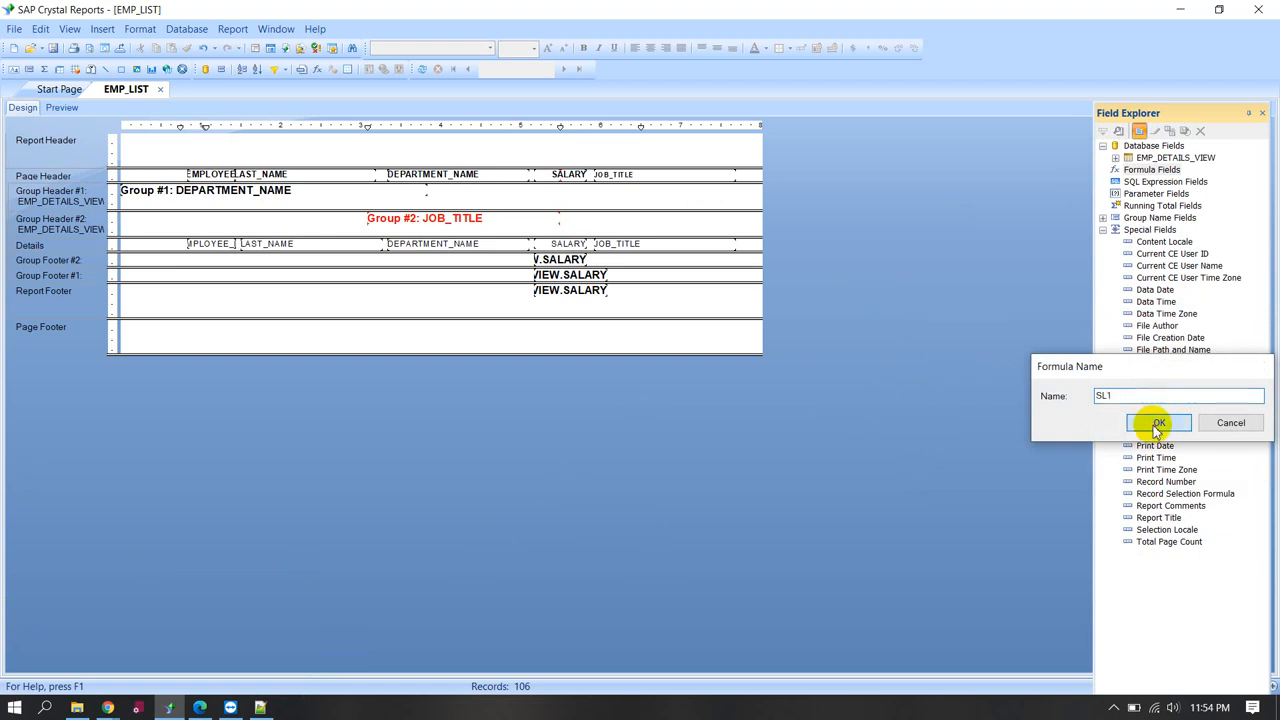
left_click(1158, 422)
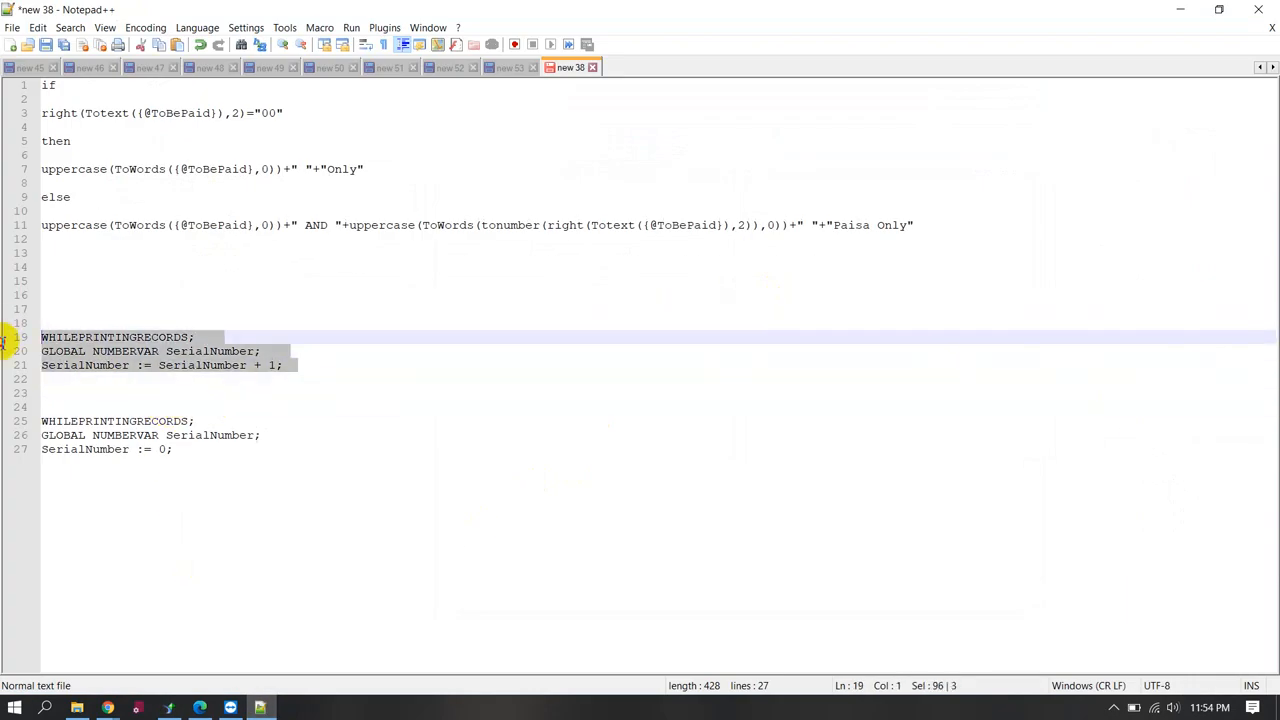
mouse_move(1108, 24)
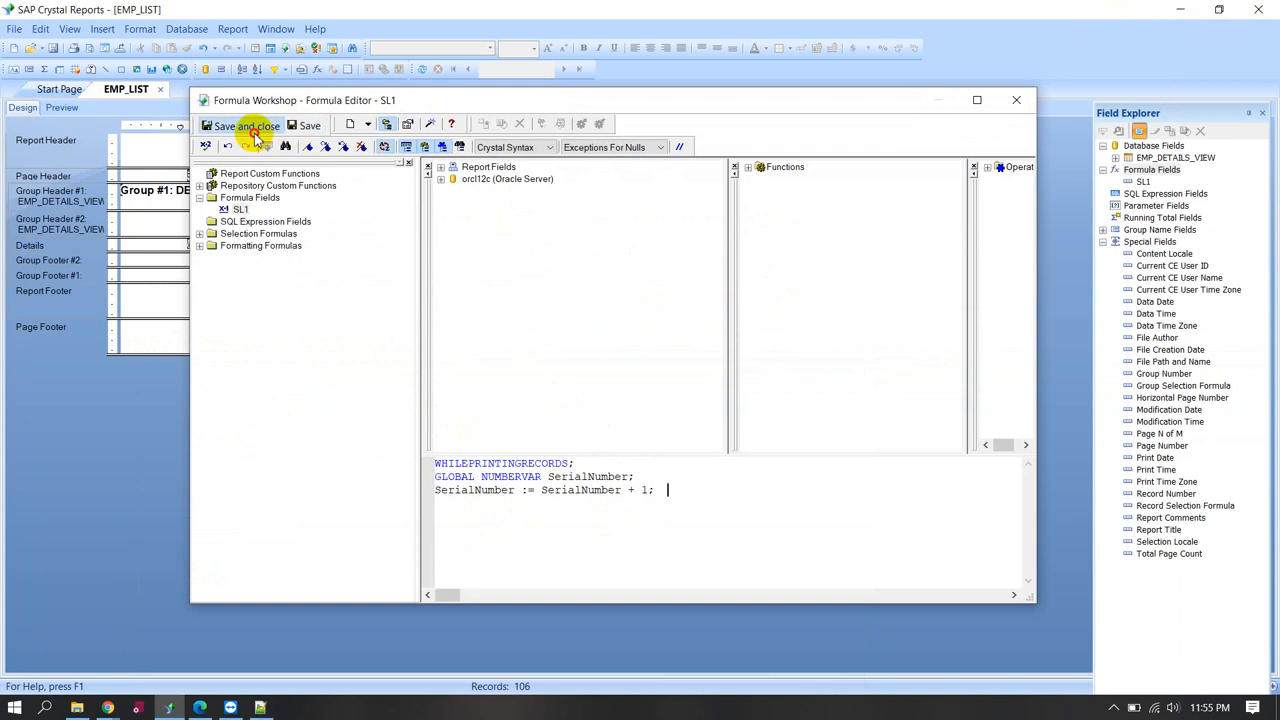
- Save the SL1 formula holding the WHILEPRINTINGRECORDS counter code and close its editor
left_click(244, 124)
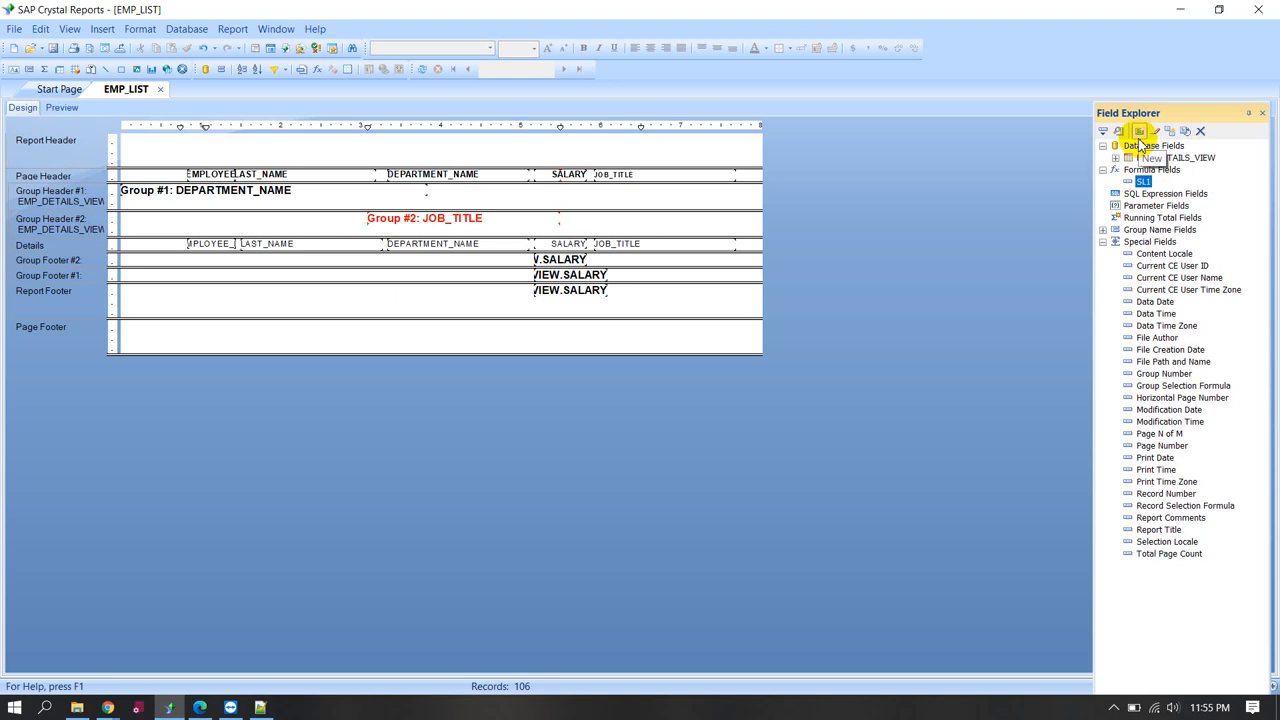
- Create a second formula field named SL2
left_click(1140, 132)
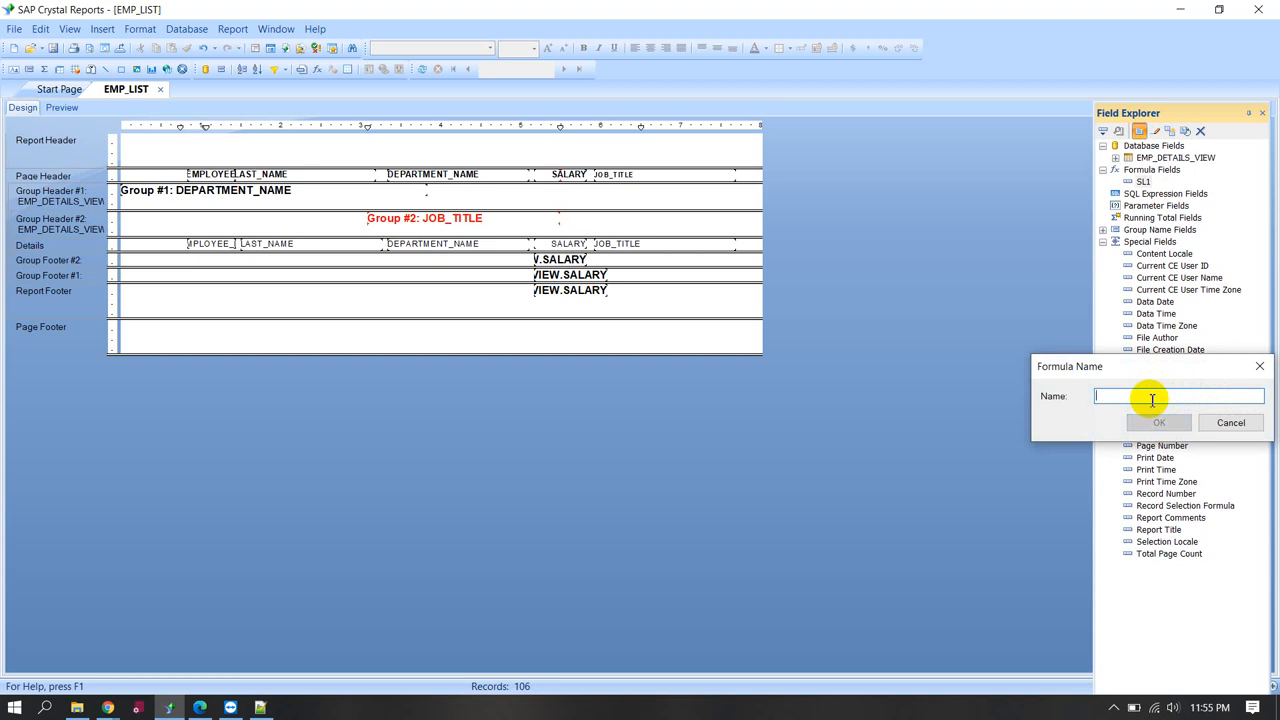
type("SL")
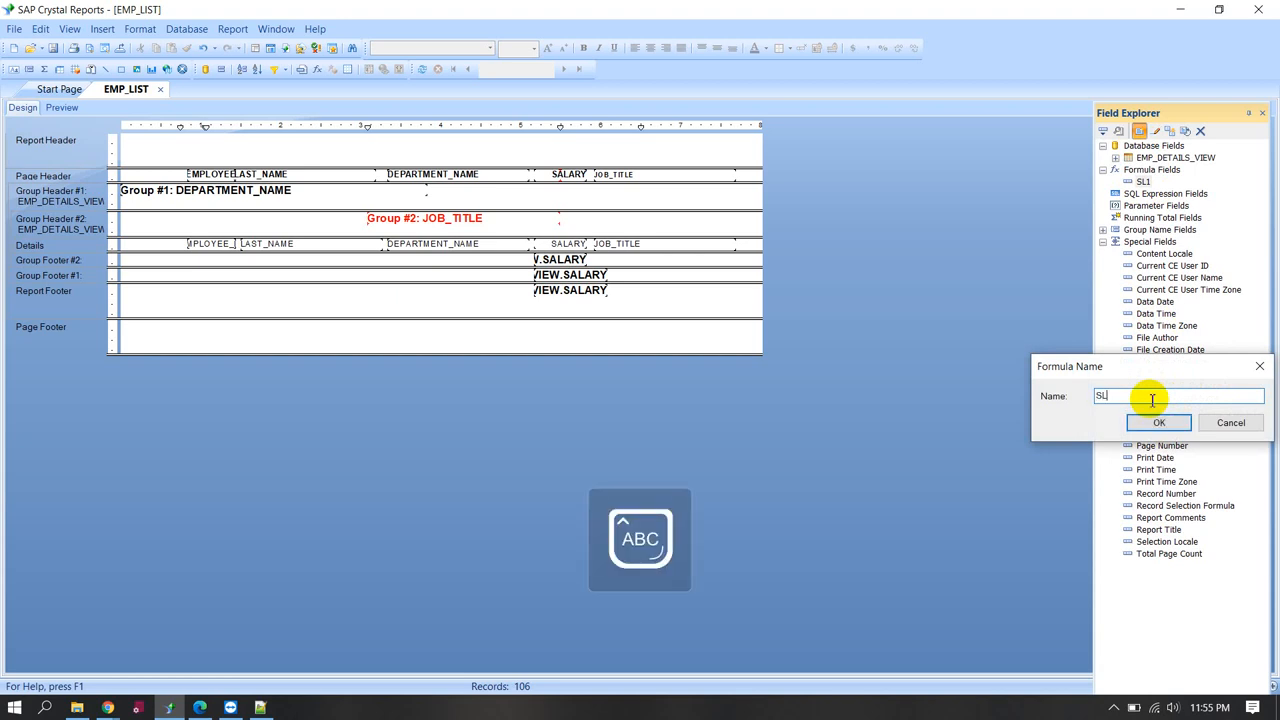
type("2")
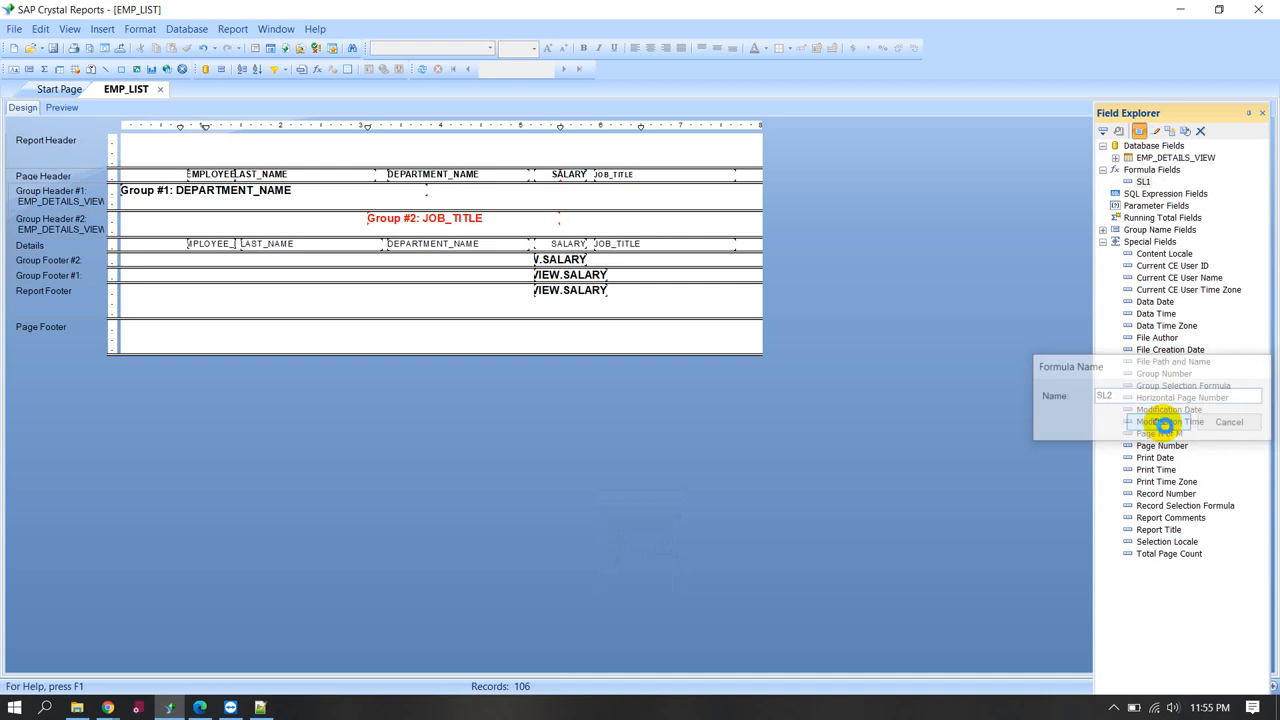
left_click(1166, 420)
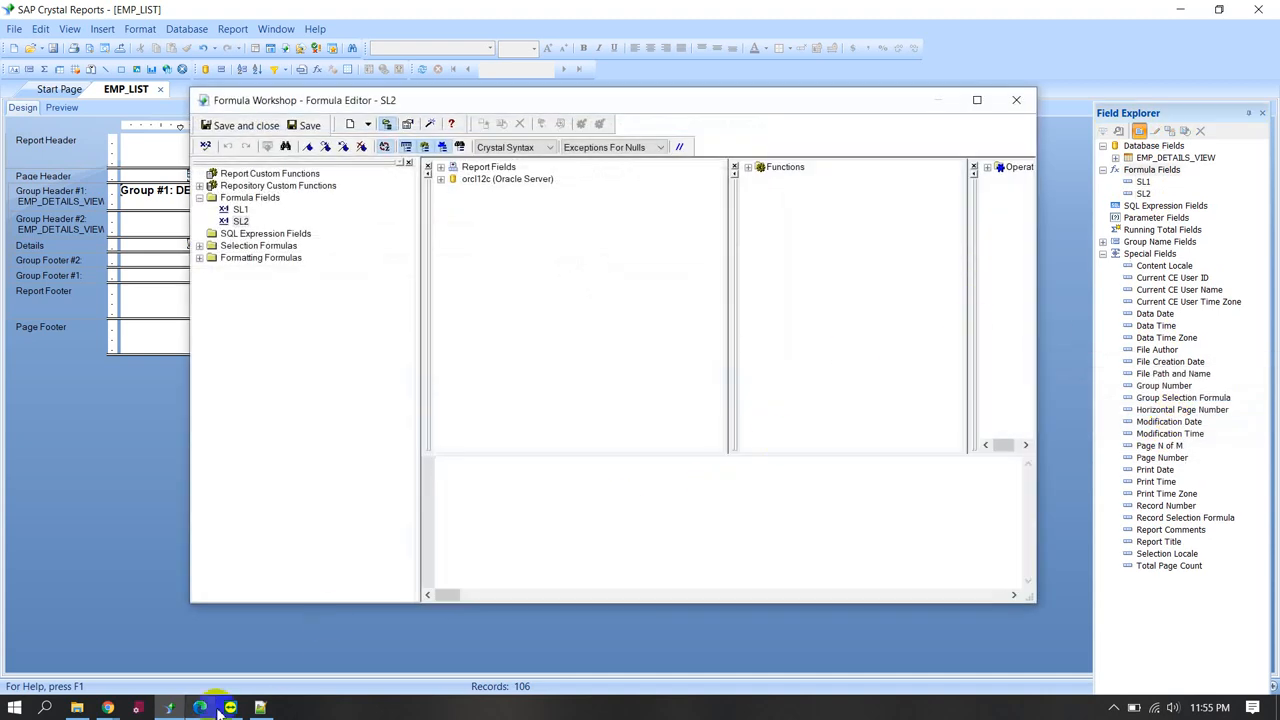
- Copy the SerialNumber reset-to-0 code from Notepad++ into SL2 and save it
left_click(230, 708)
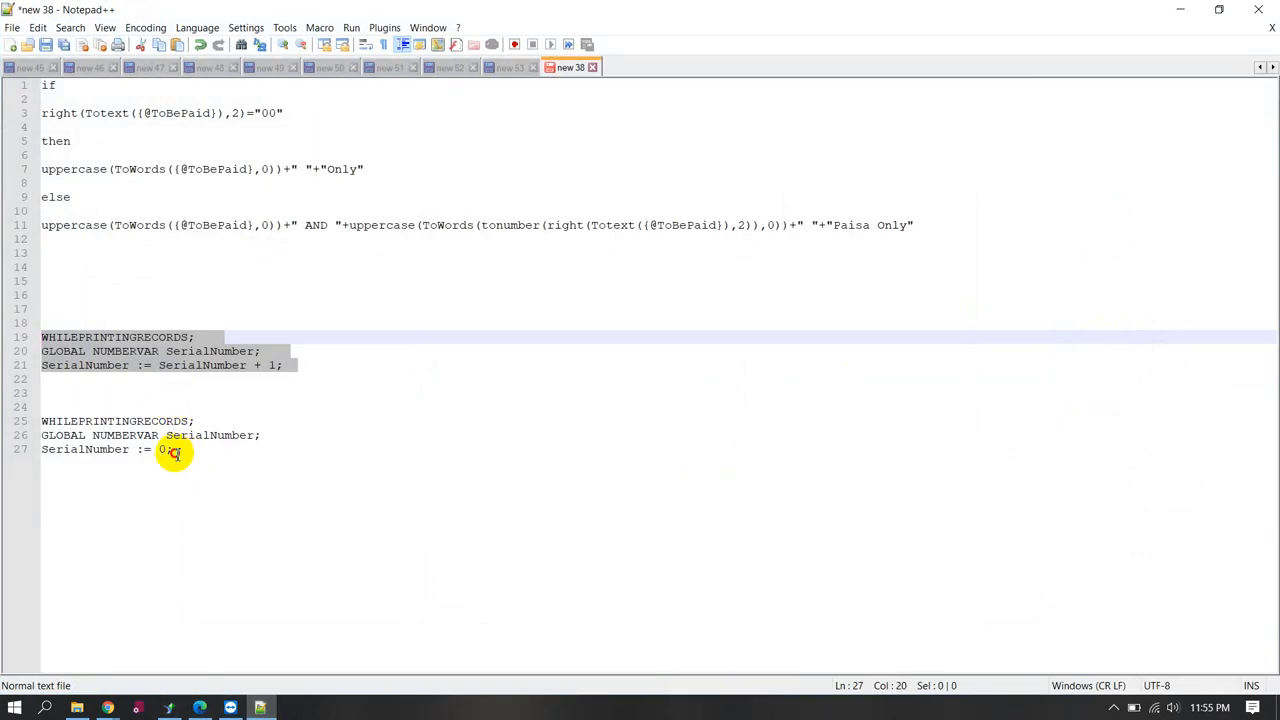
right_click(176, 448)
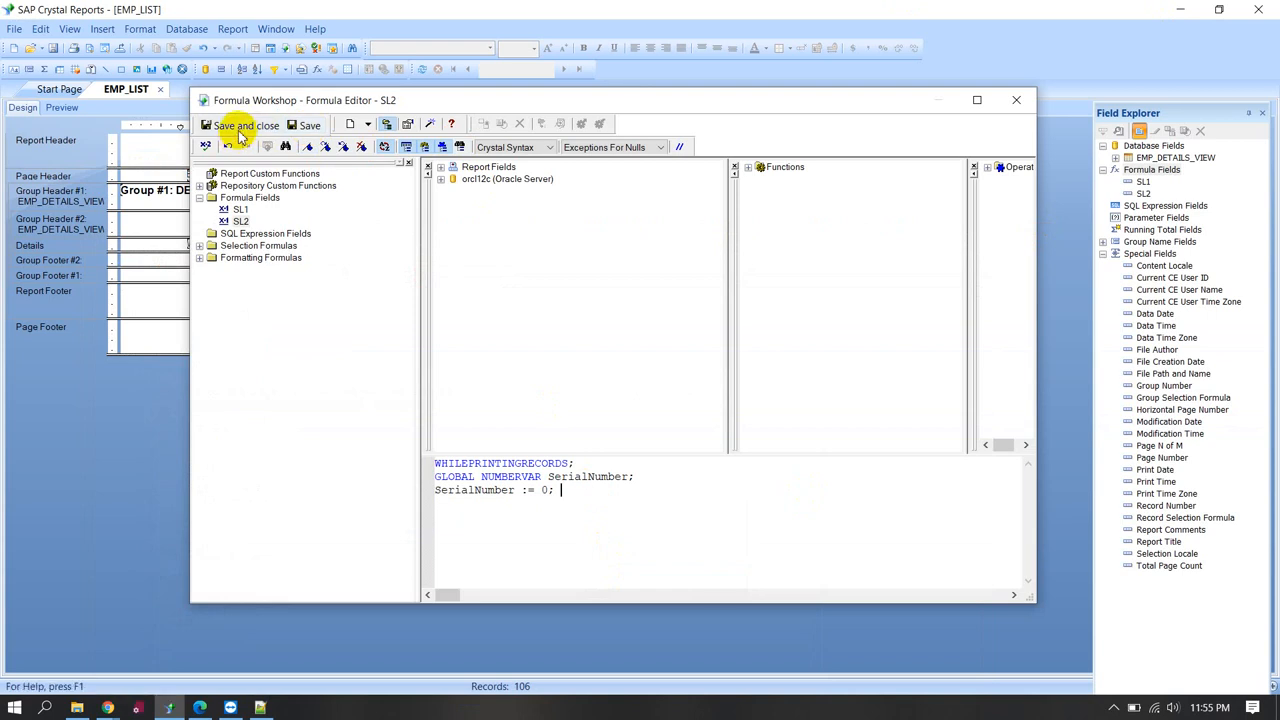
left_click(240, 124)
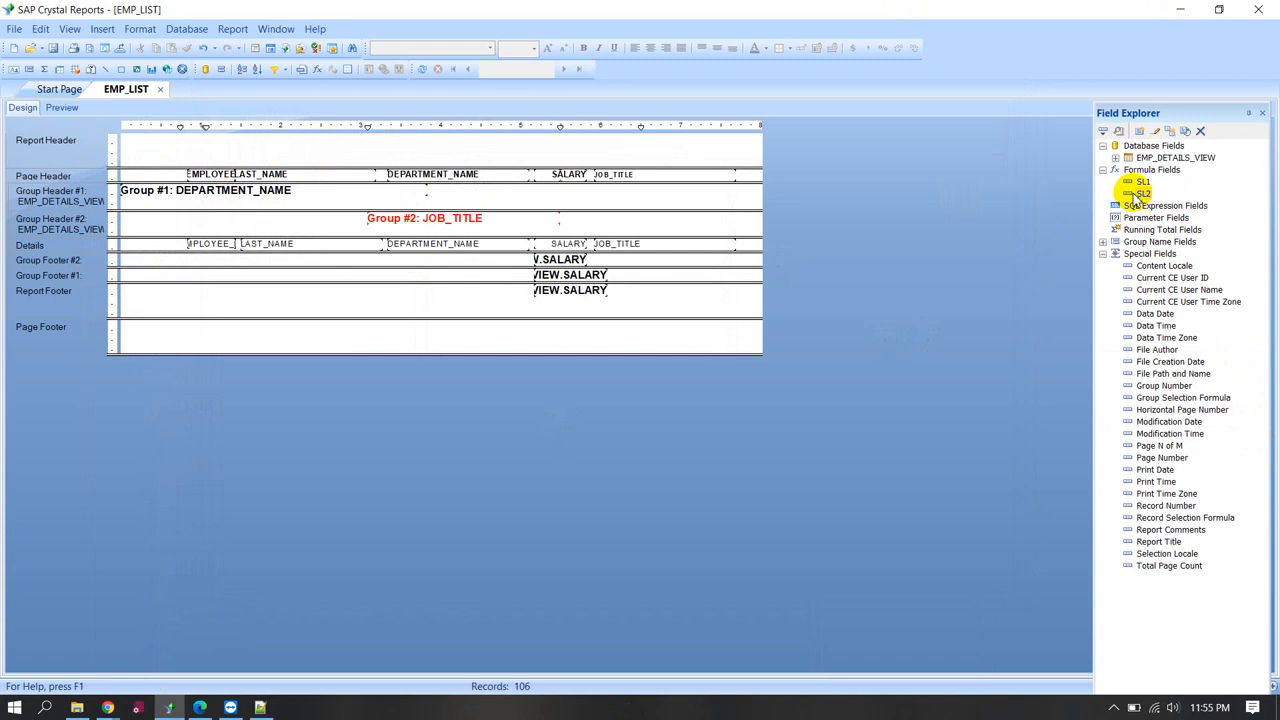
left_click(1142, 192)
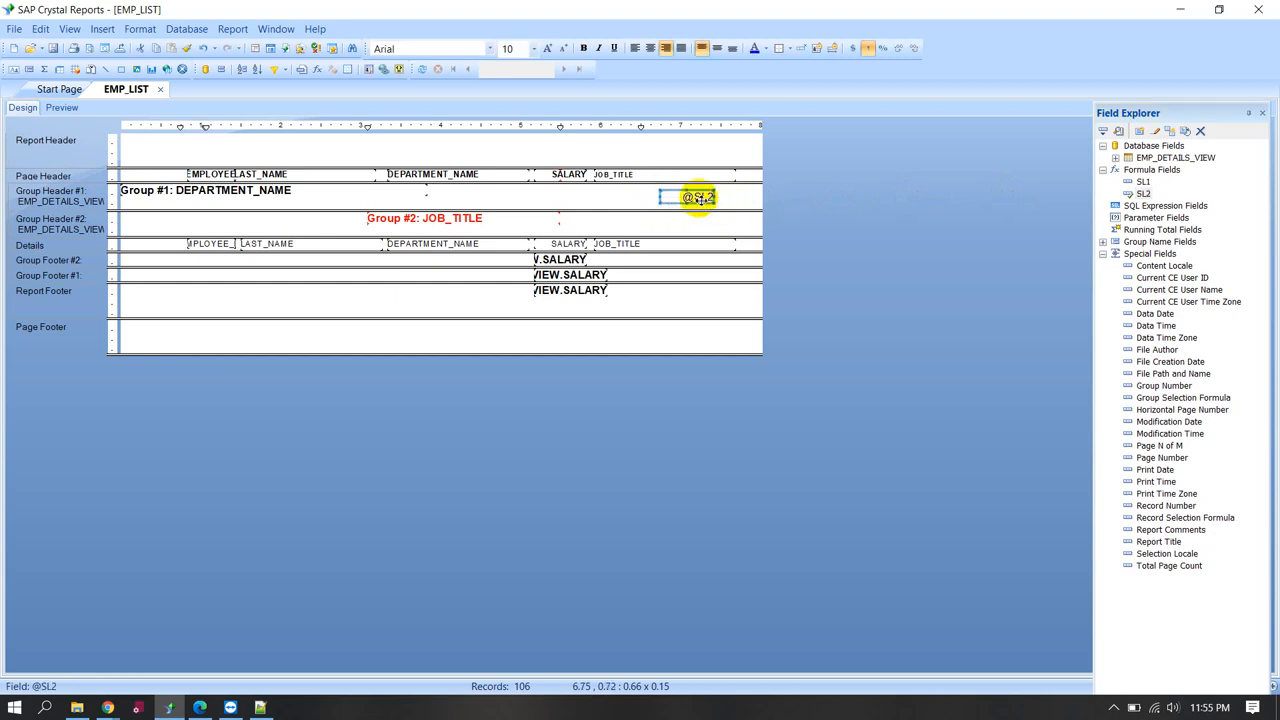
mouse_move(696, 196)
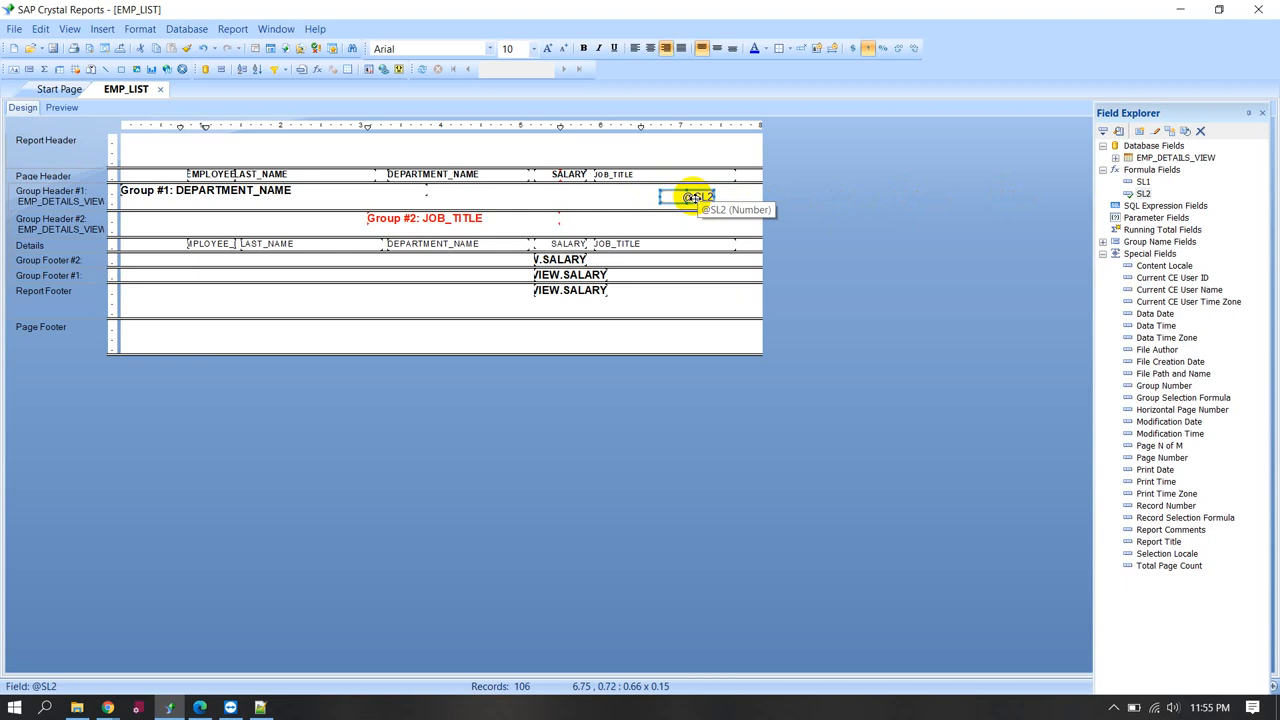
left_click_drag(698, 196, 704, 206)
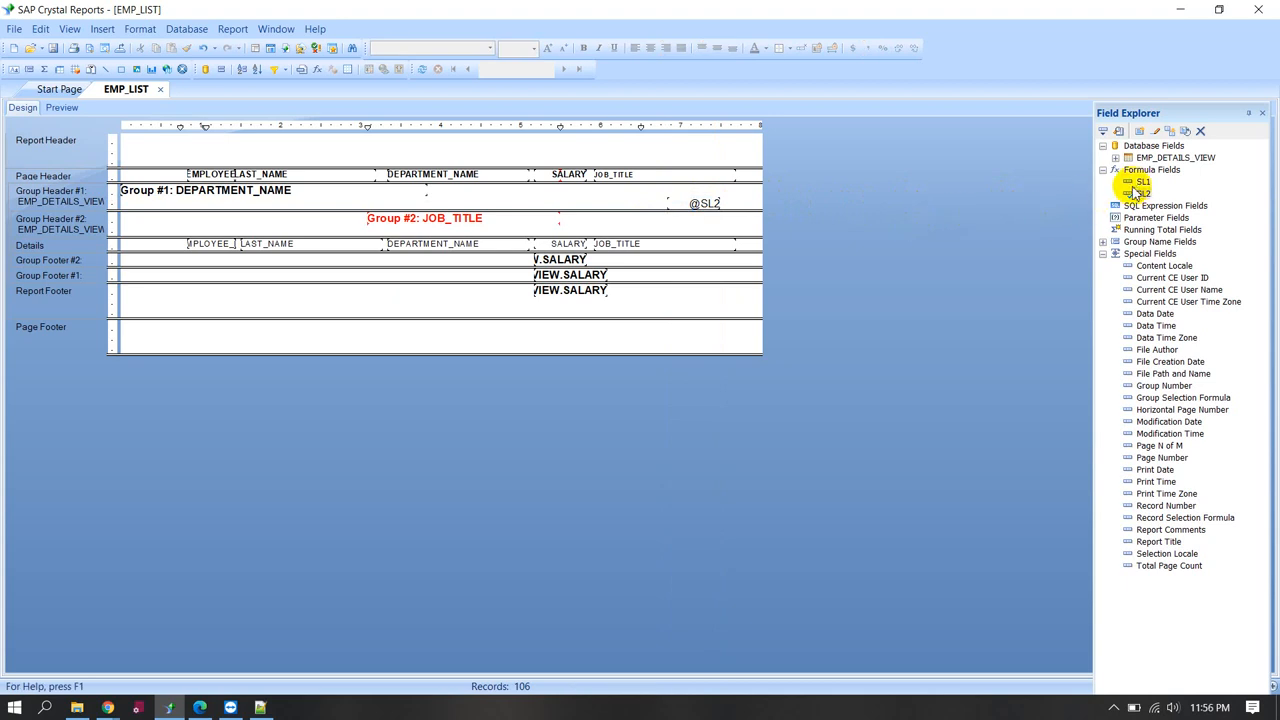
right_click(704, 202)
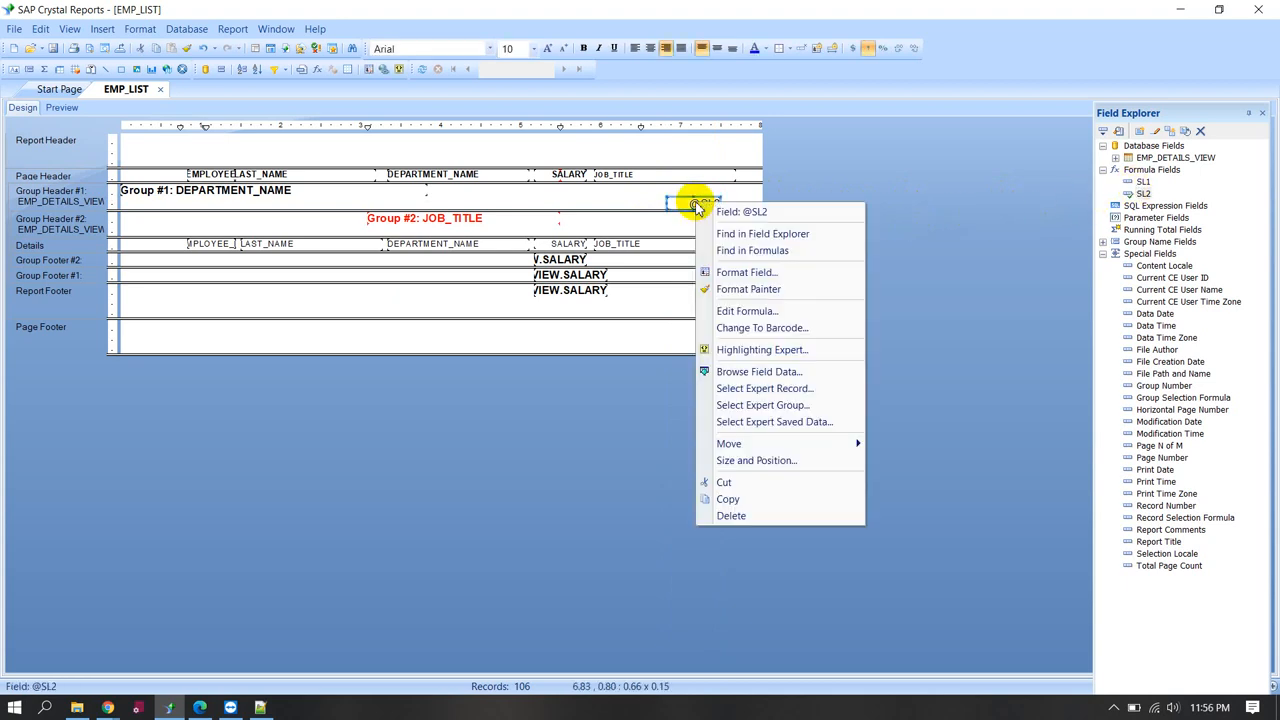
mouse_move(744, 272)
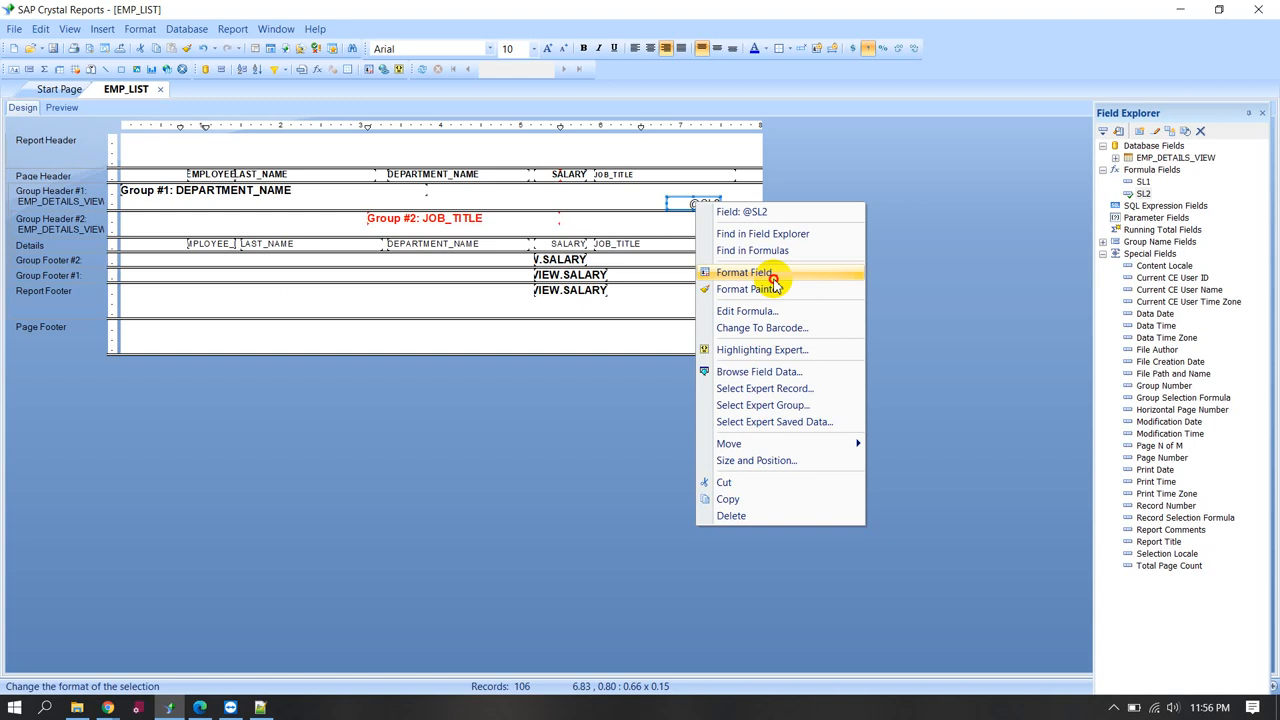
mouse_move(772, 278)
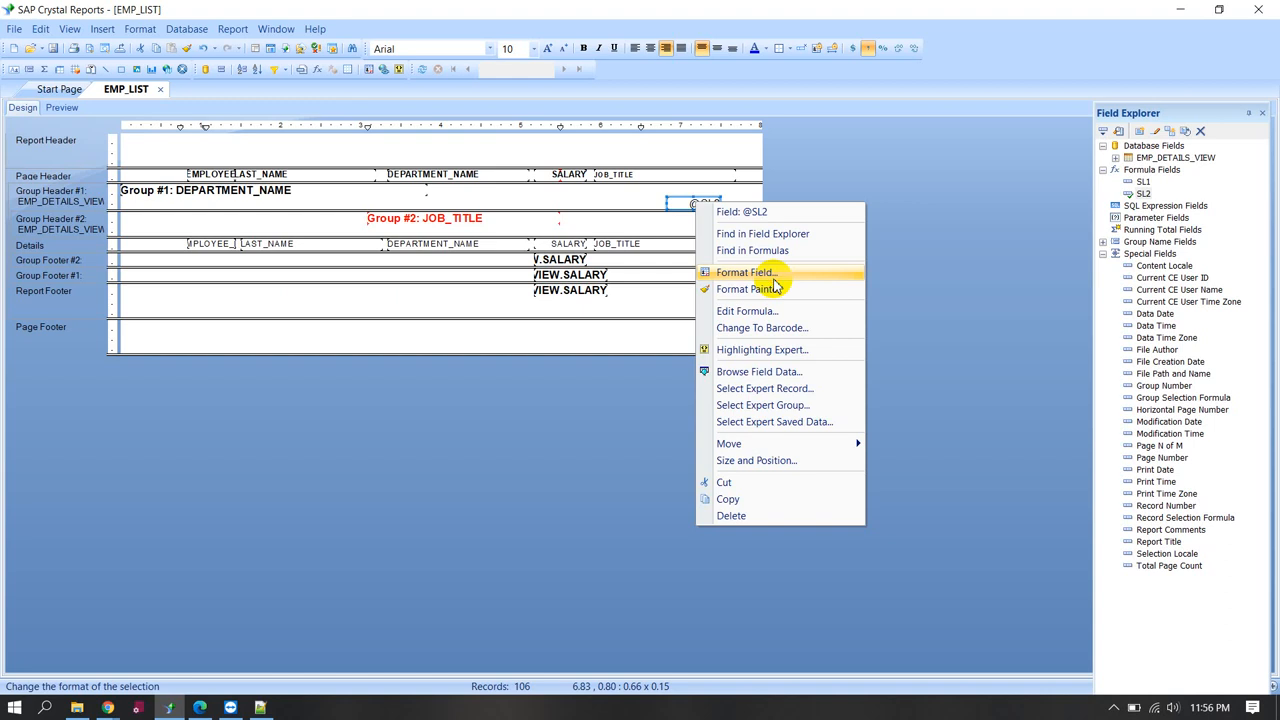
left_click(744, 272)
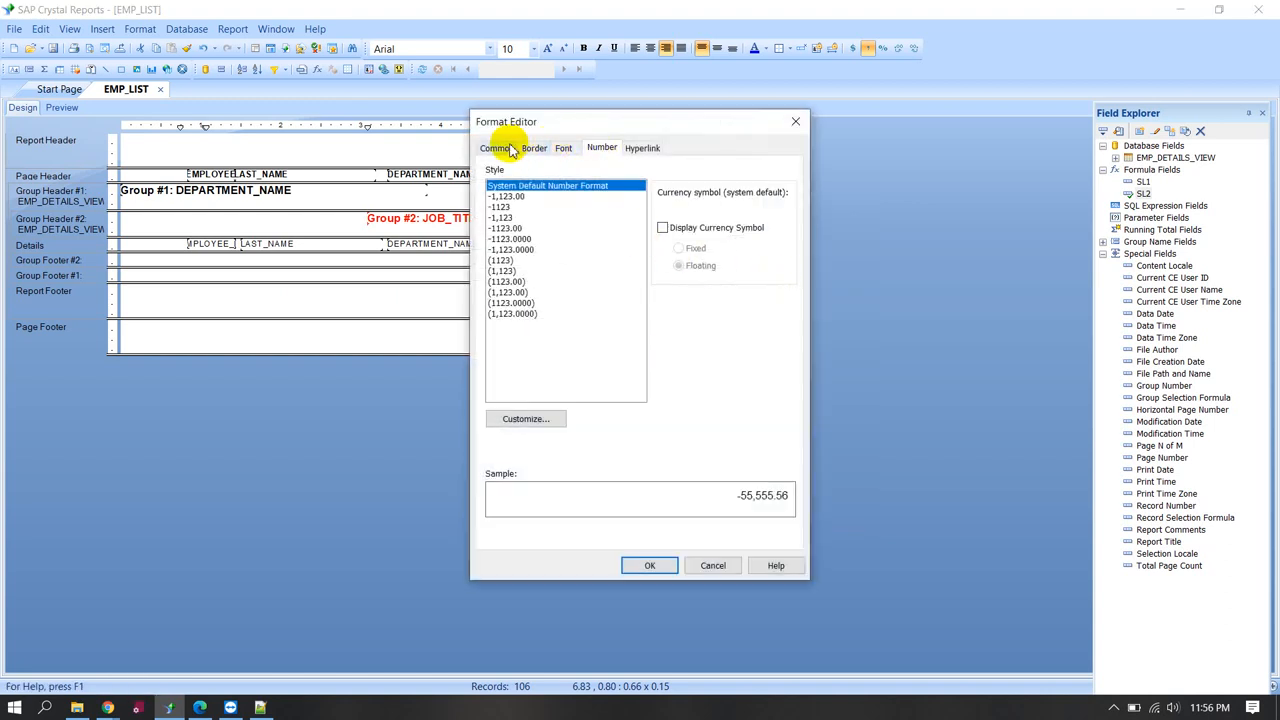
left_click(496, 148)
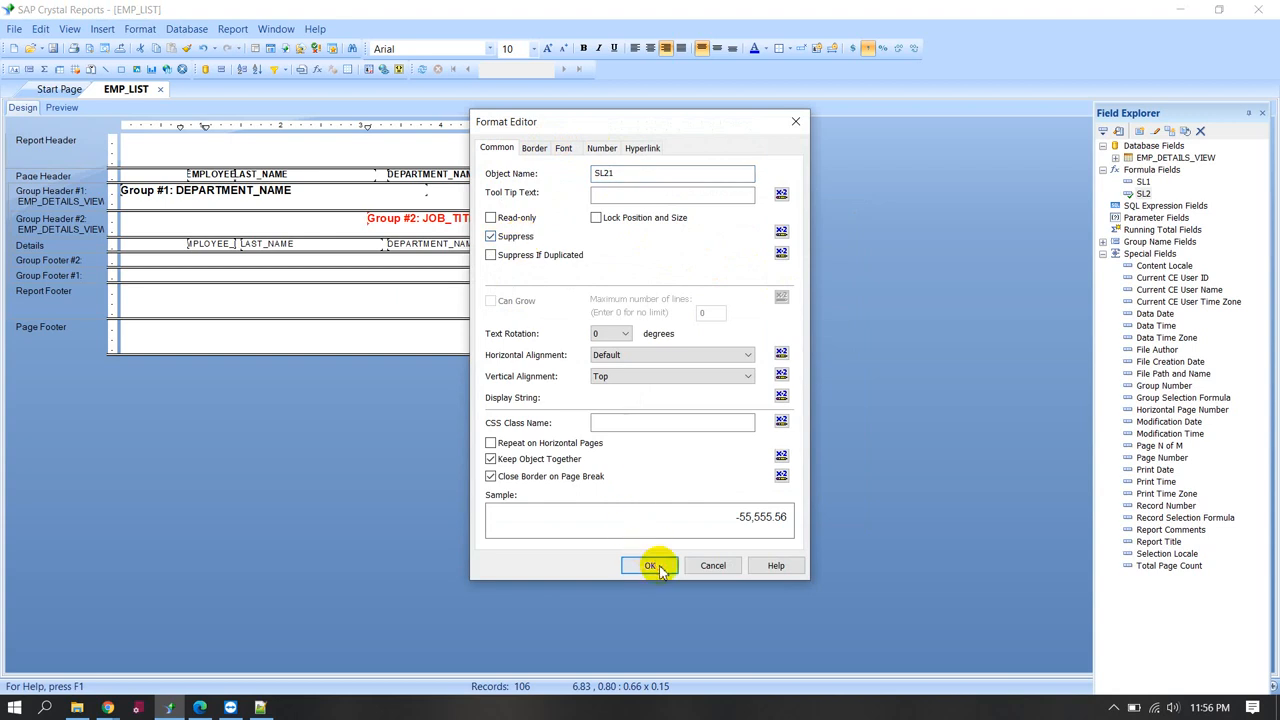
left_click(648, 564)
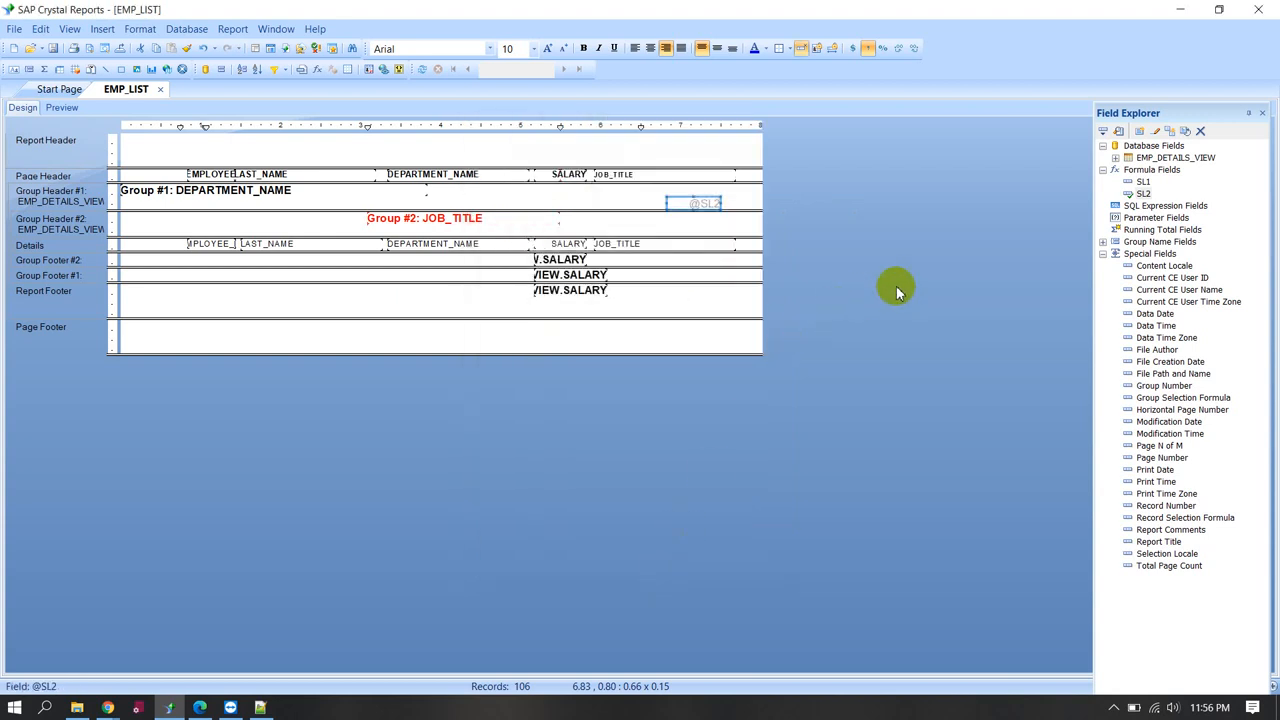
left_click(1144, 180)
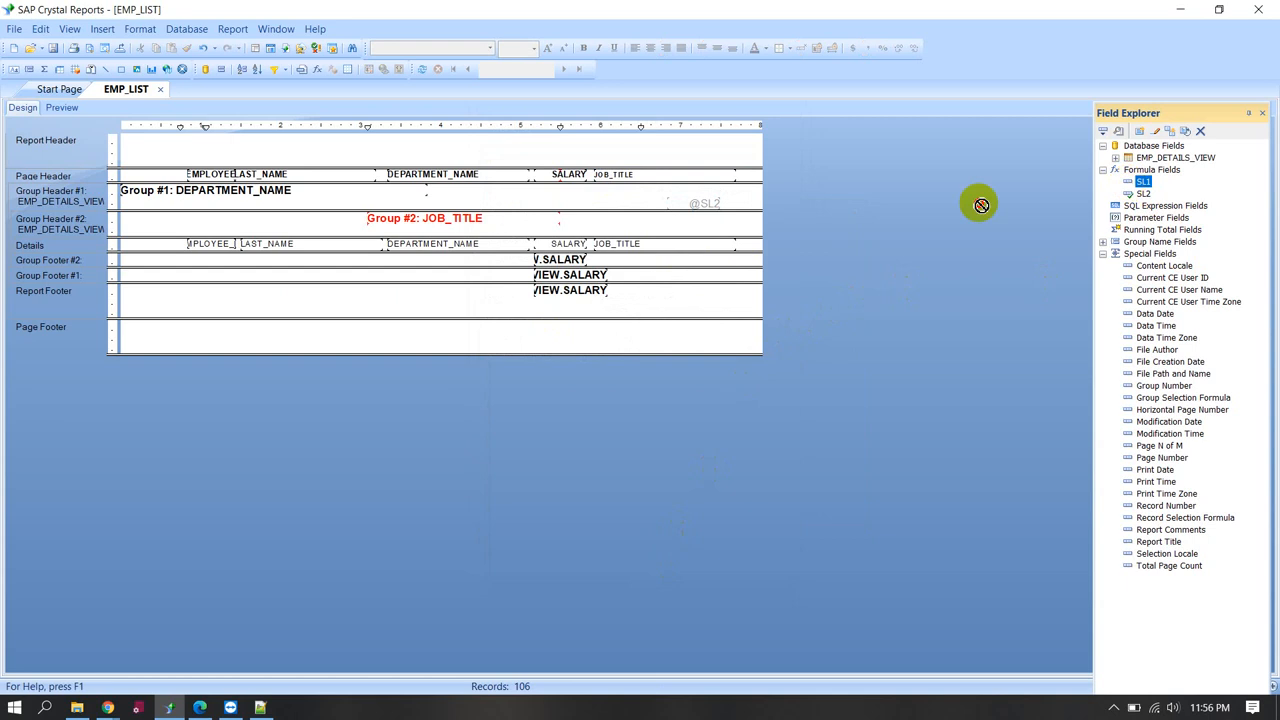
left_click(132, 244)
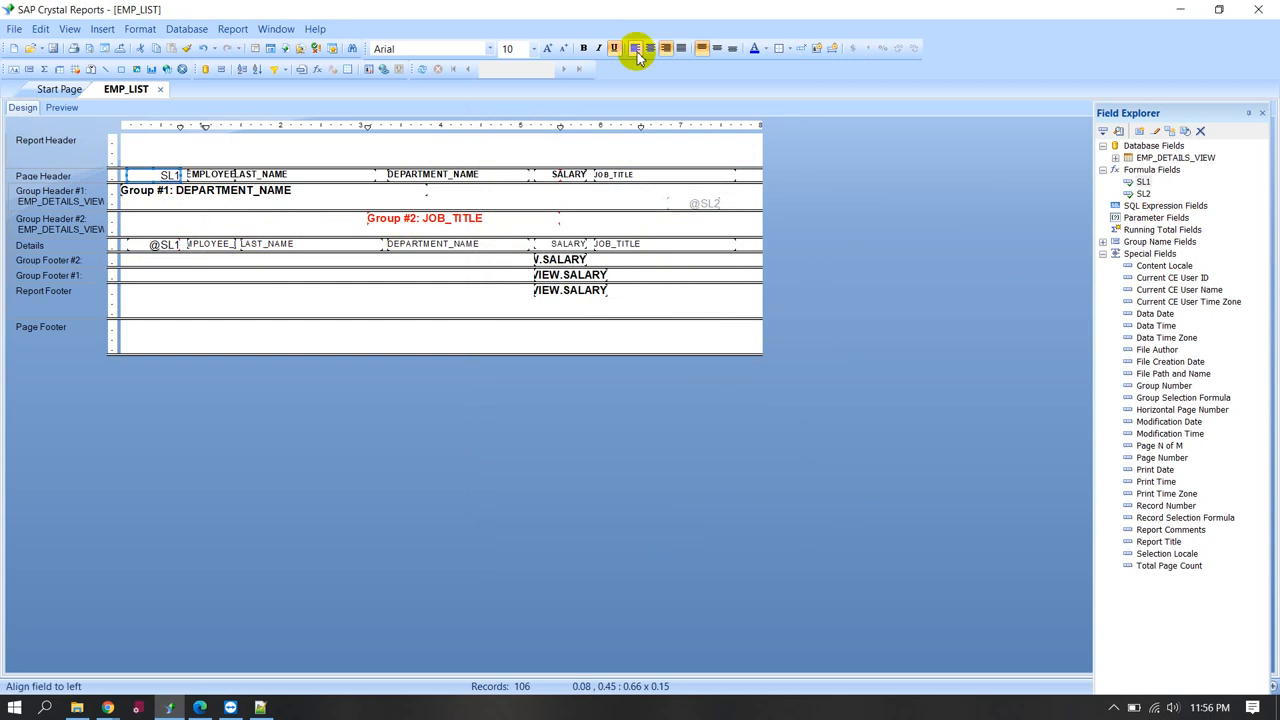
- Align the SL1 heading and its counter field in the Details row
left_click(650, 48)
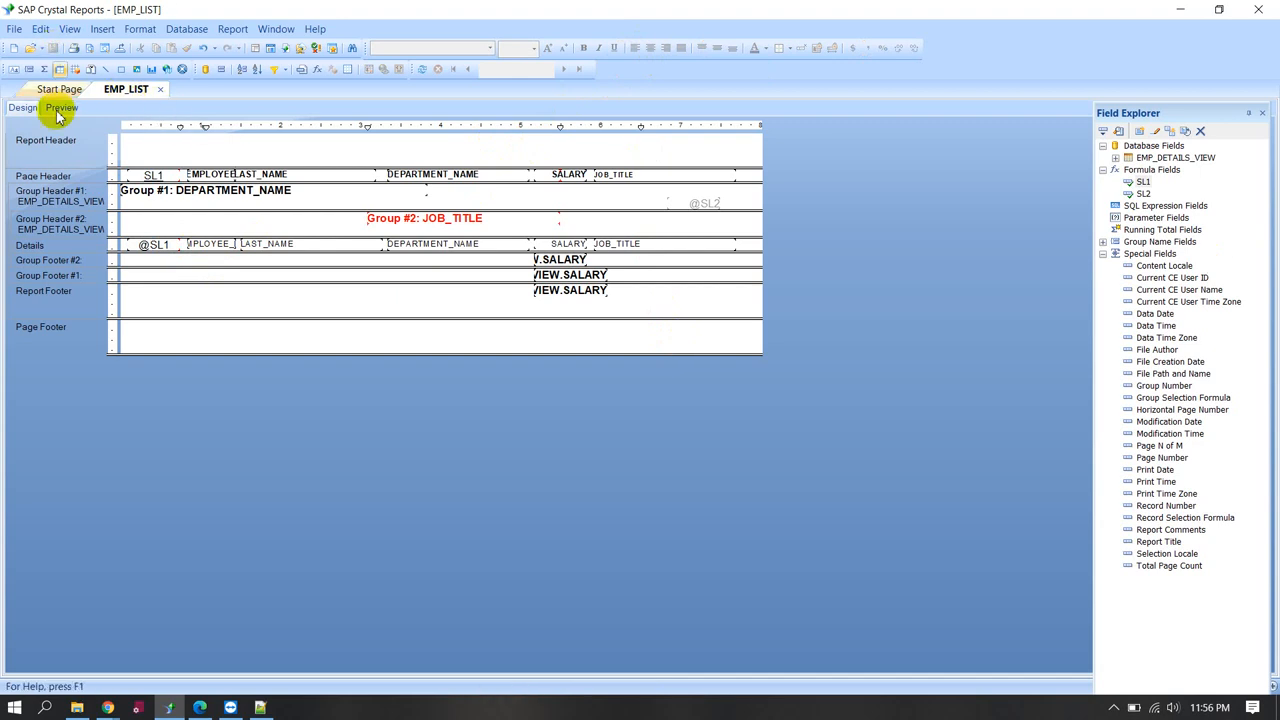
- Preview the report and show SL1 as whole-number serials restarting at 1 per department
left_click(60, 108)
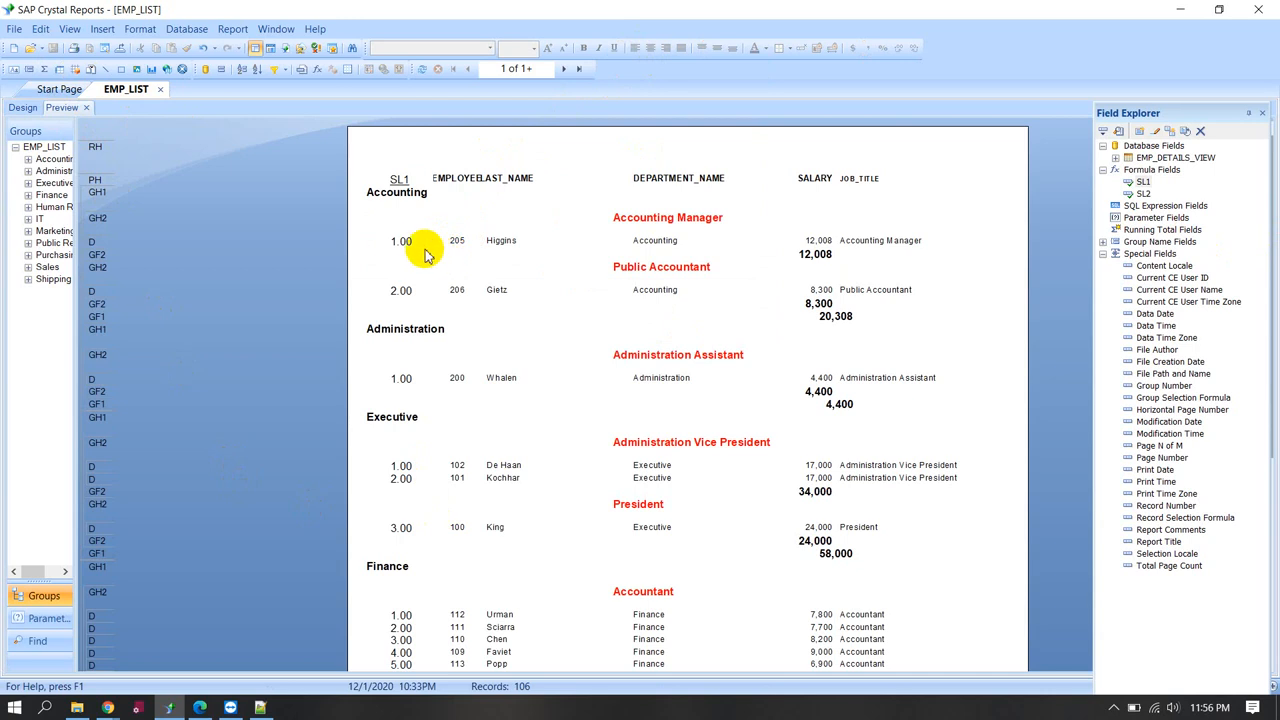
left_click(400, 240)
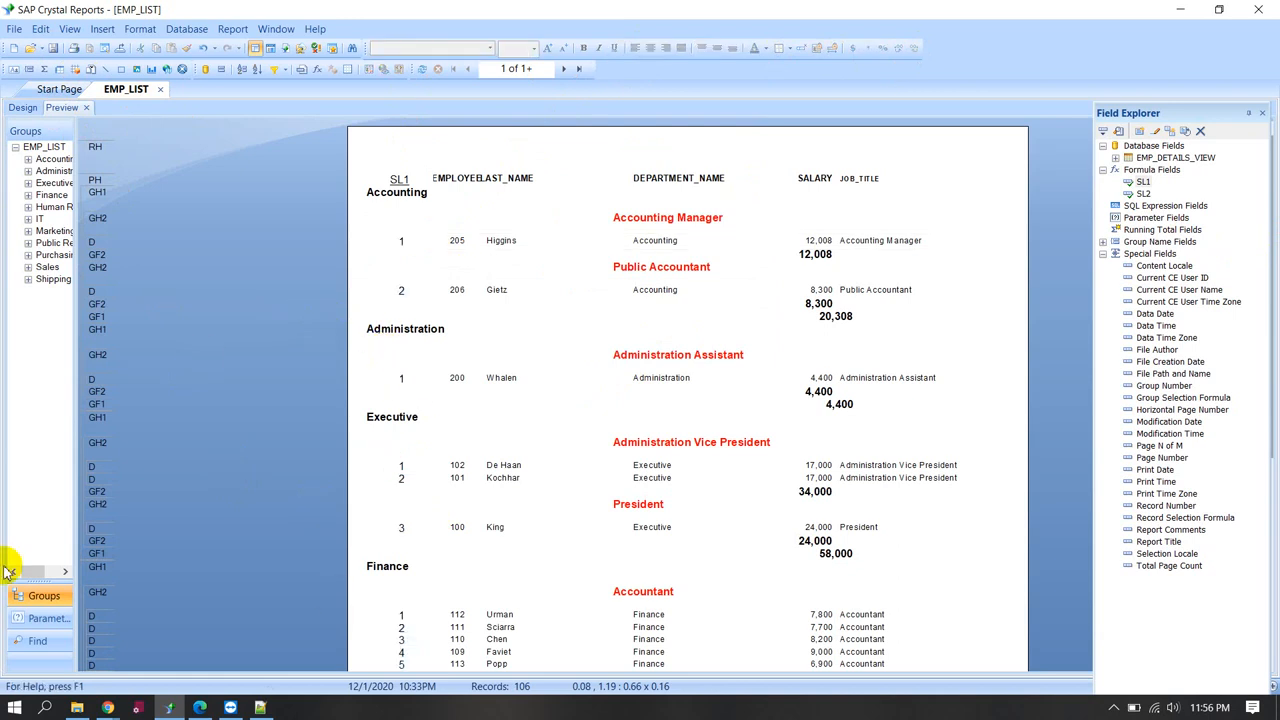
mouse_move(296, 530)
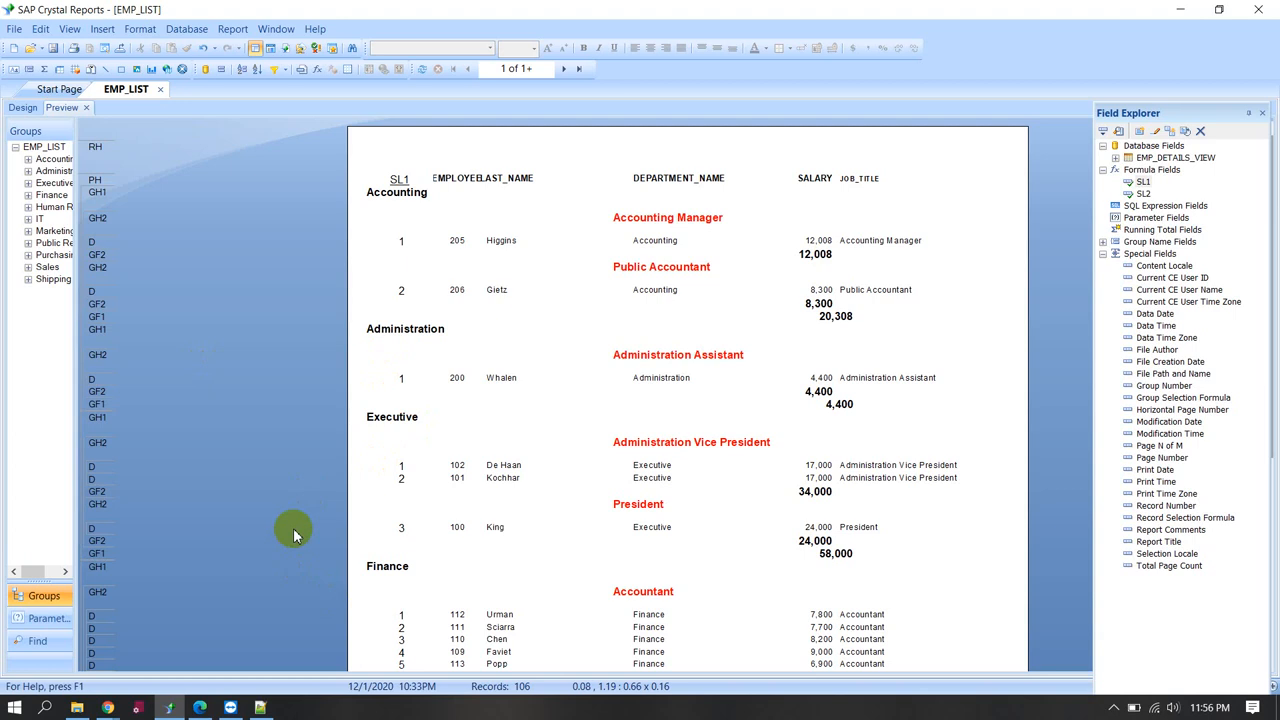
mouse_move(320, 560)
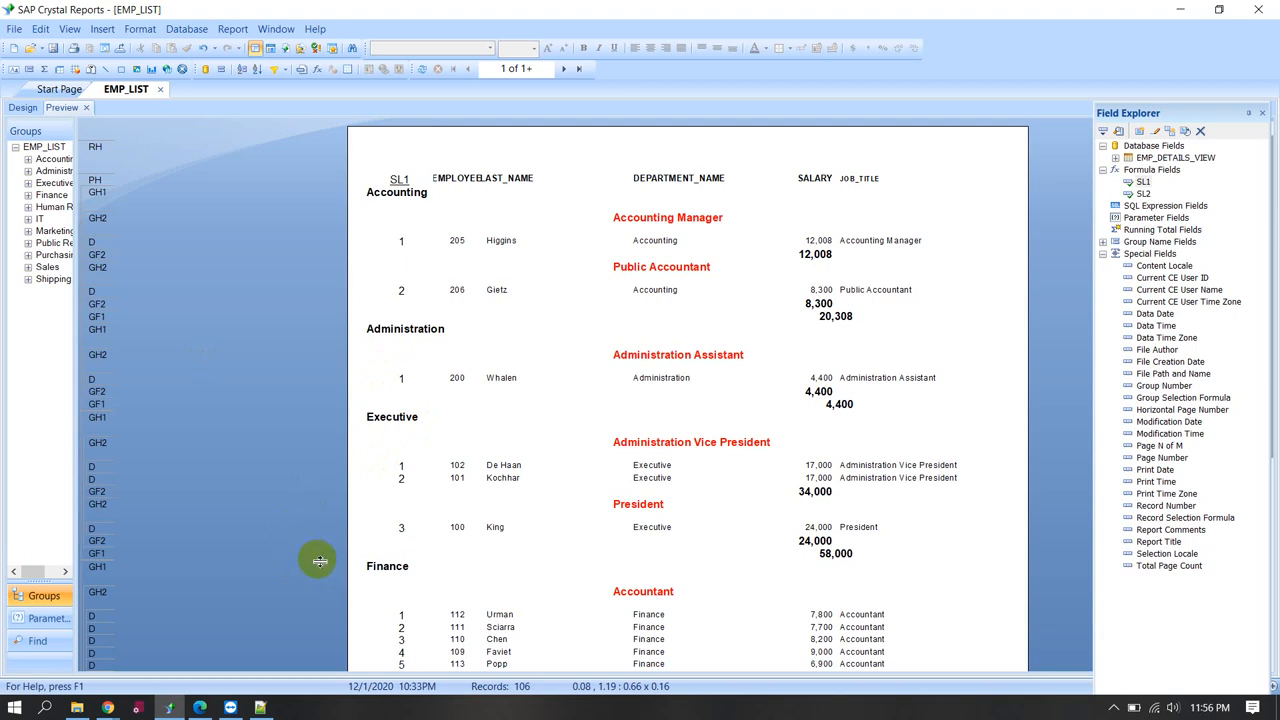
mouse_move(1064, 280)
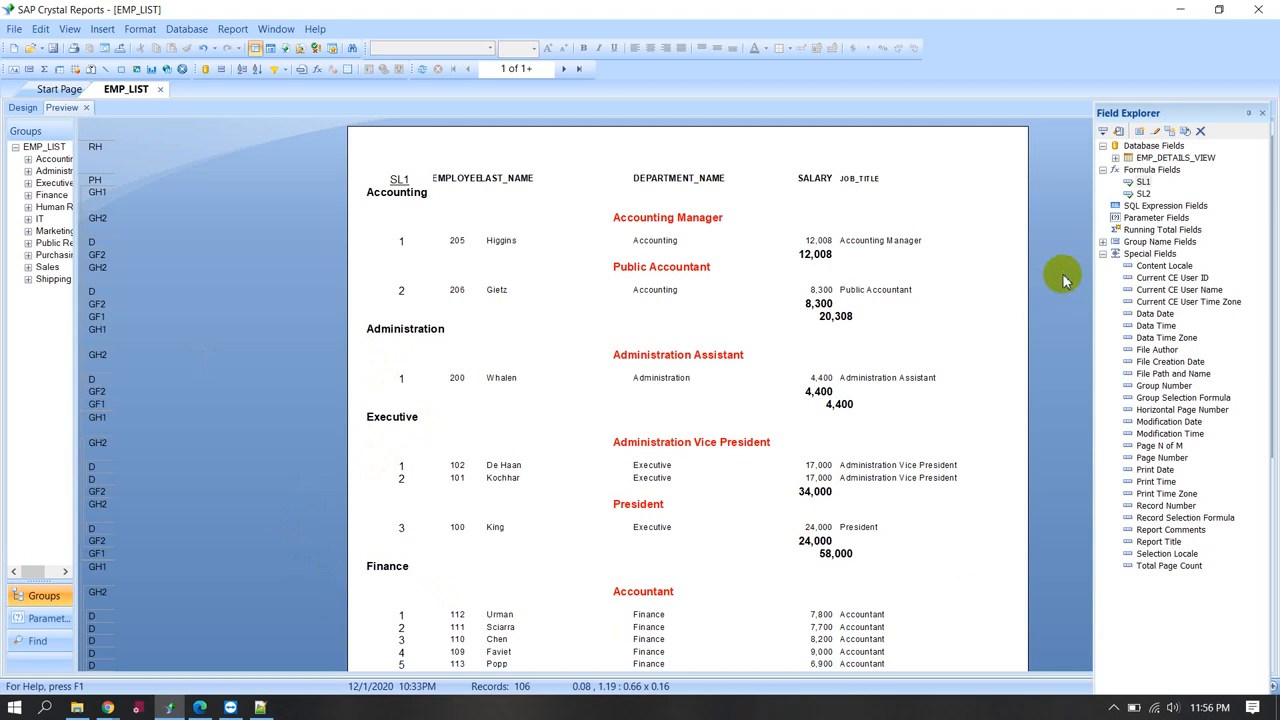